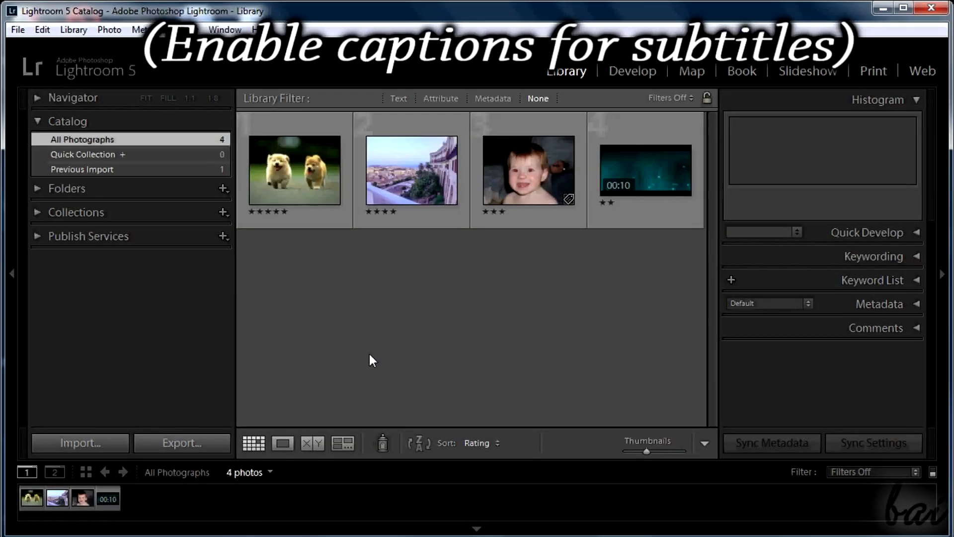
mouse_move(289, 306)
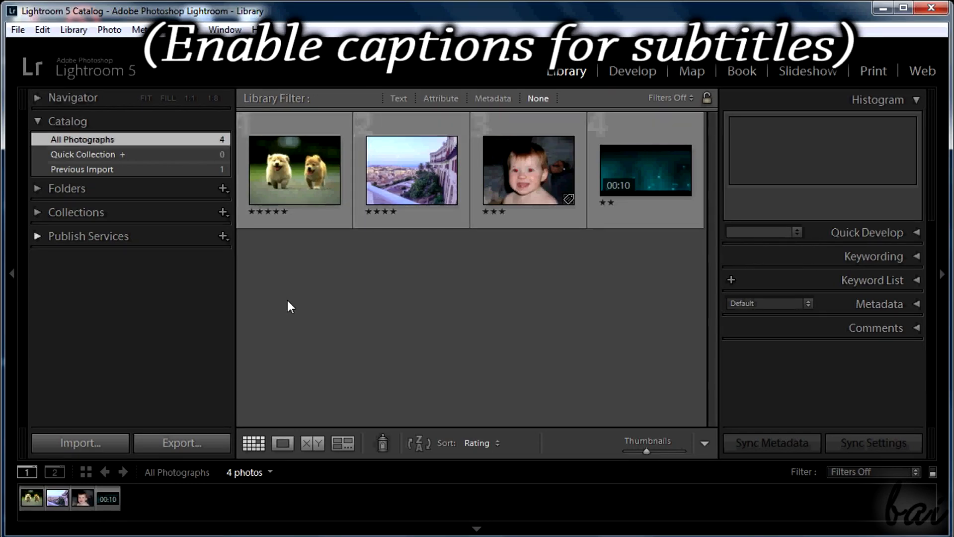
mouse_move(523, 371)
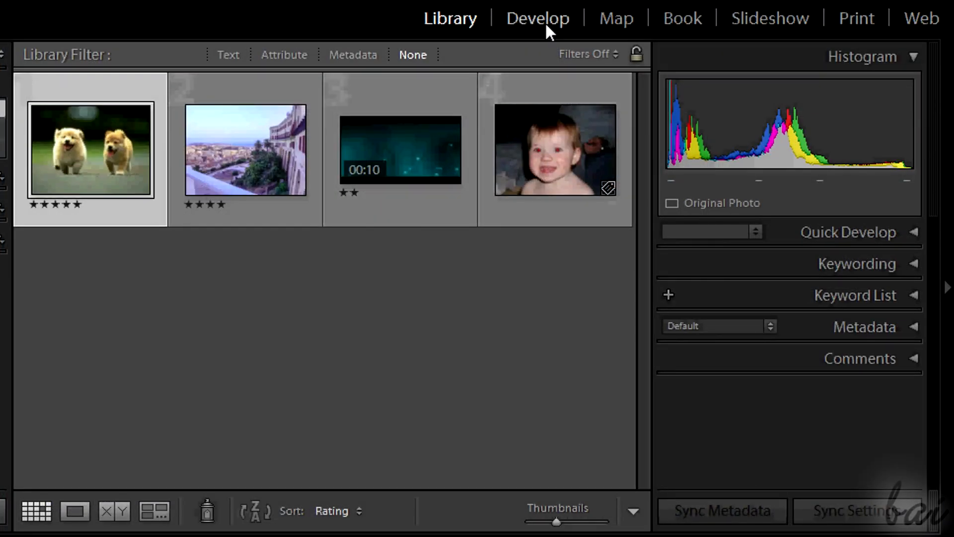
Step: Open the puppies photo with the Adjustment Brush, warming Temp and shrinking brush size to about 19
click(536, 18)
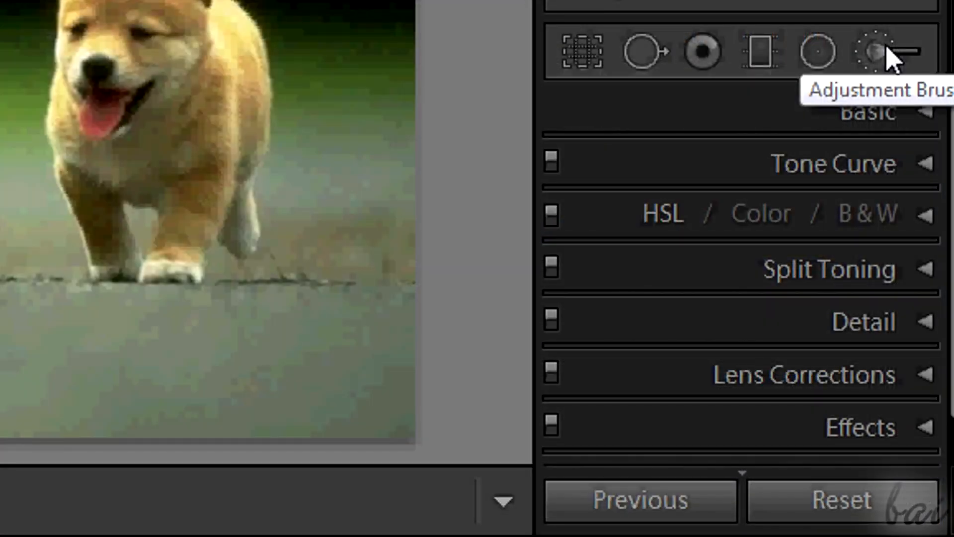
click(873, 51)
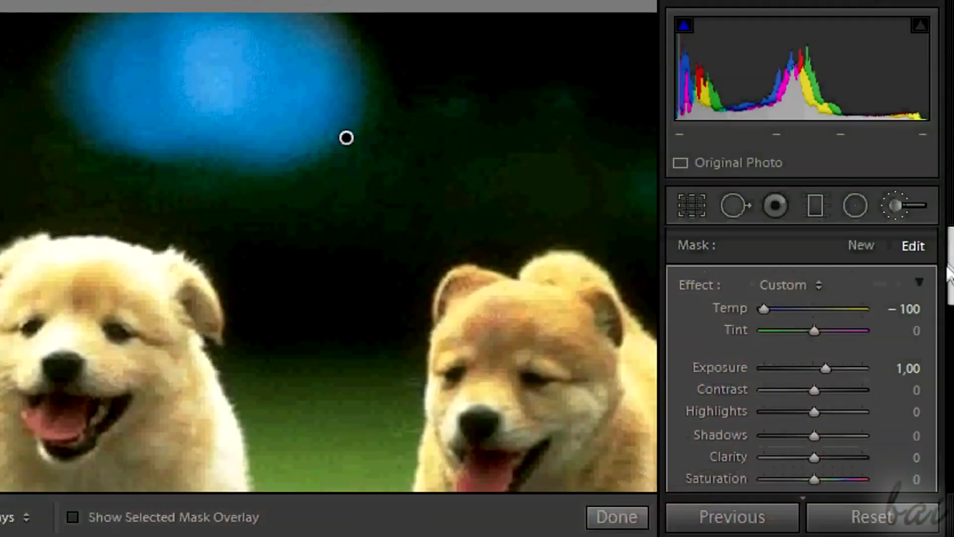
drag(763, 309, 833, 277)
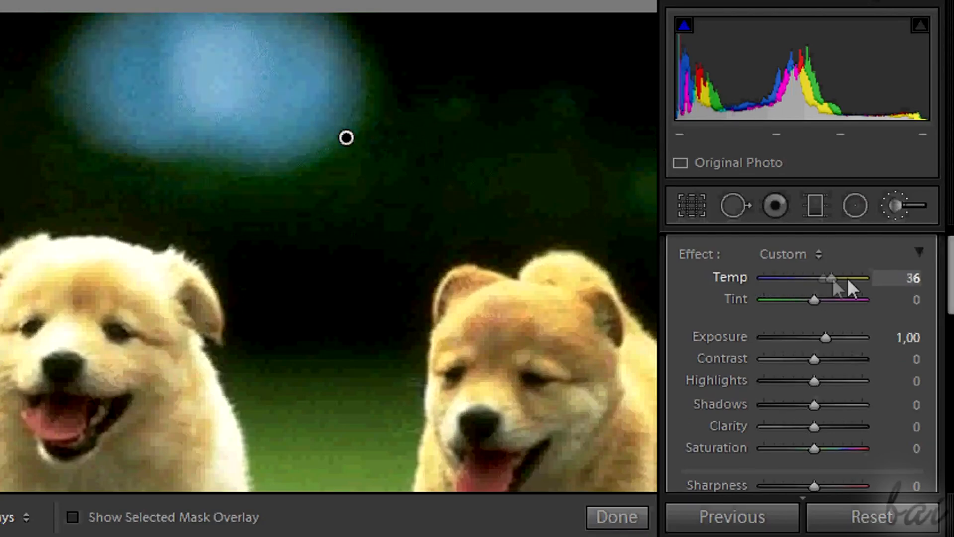
drag(830, 278, 851, 279)
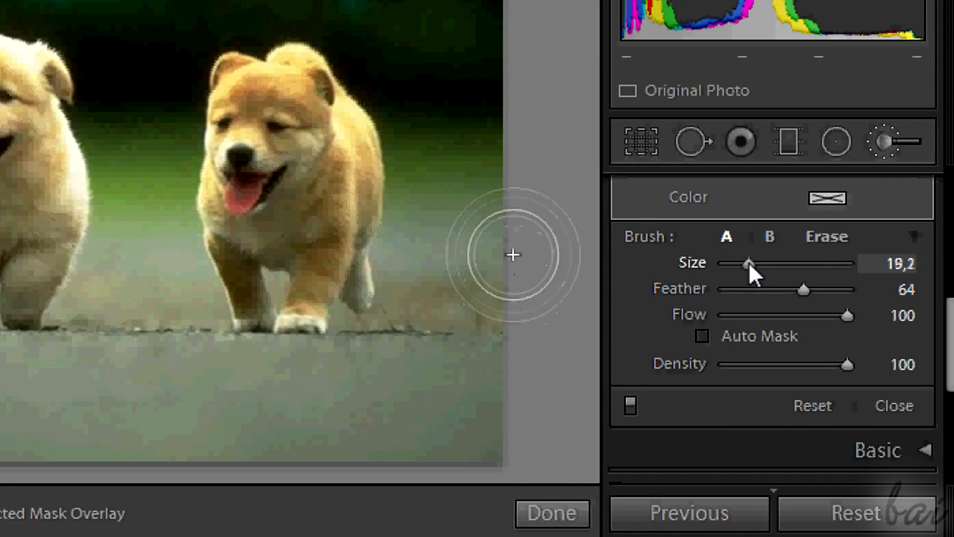
Step: Resize the brush, remove its feathered edge, then make it smaller for painting the left puppy
drag(749, 263, 790, 263)
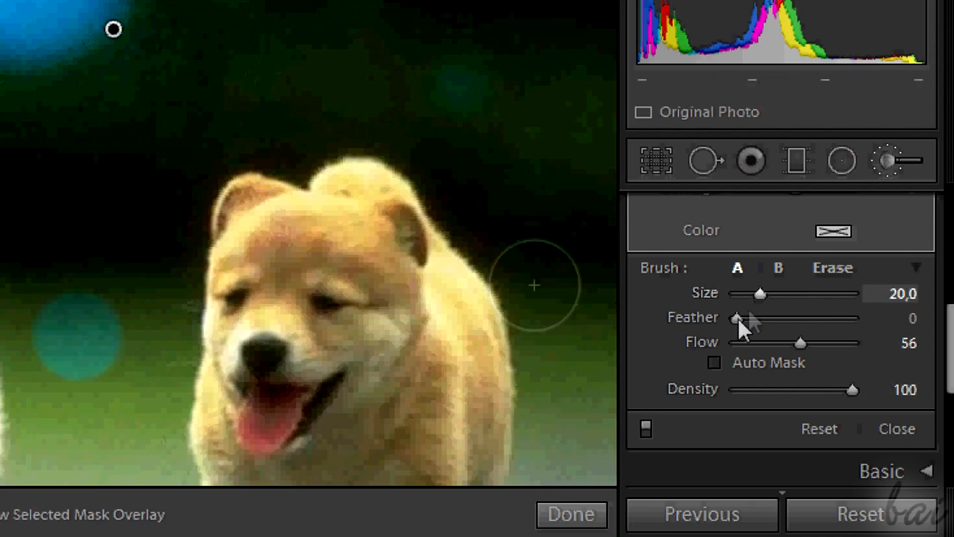
drag(736, 317, 851, 317)
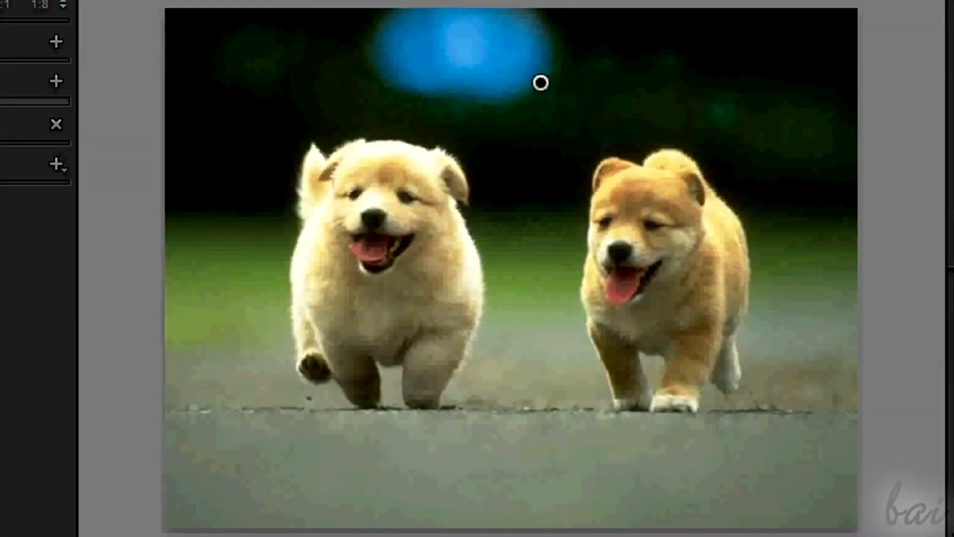
mouse_move(867, 341)
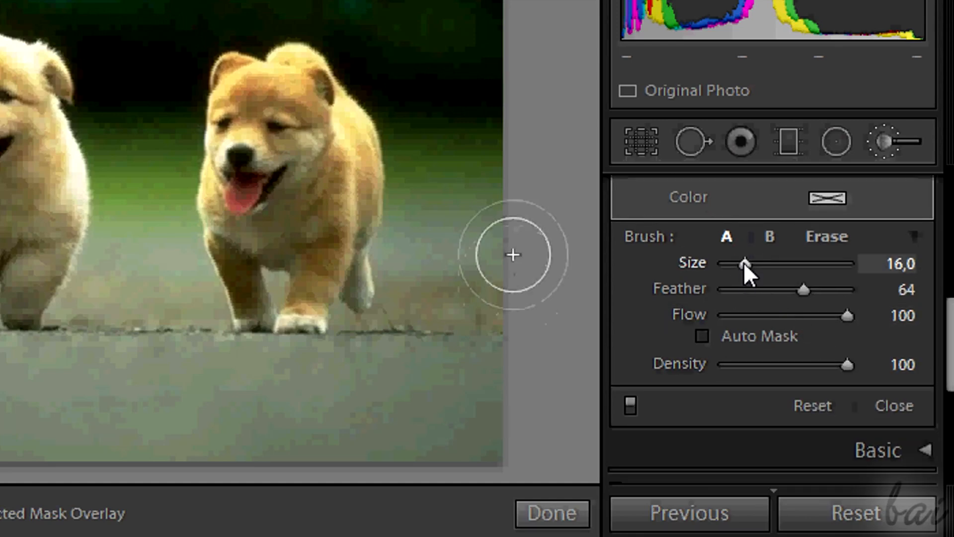
drag(747, 263, 802, 263)
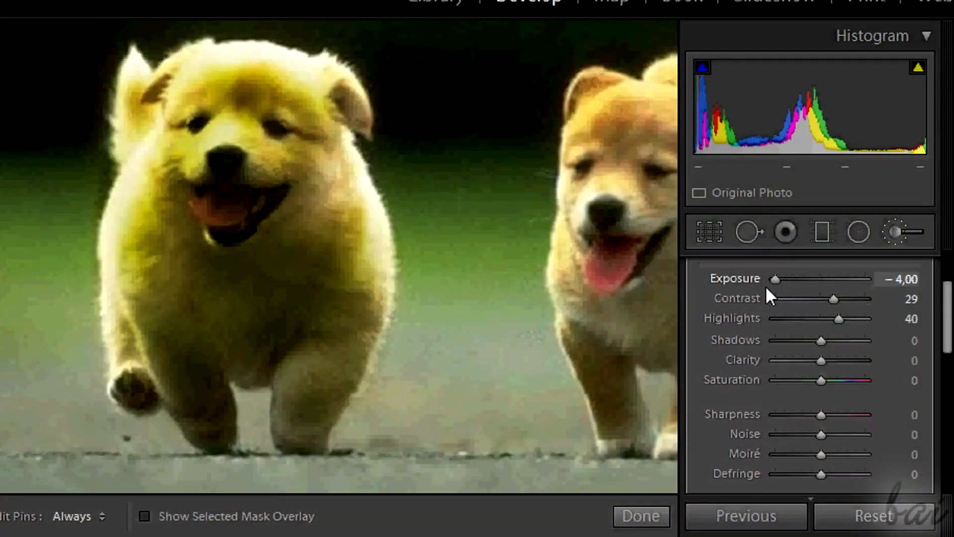
Step: Tune the left puppy's painted area to exposure 0.14, contrast 29 and highlights 40
drag(775, 279, 843, 279)
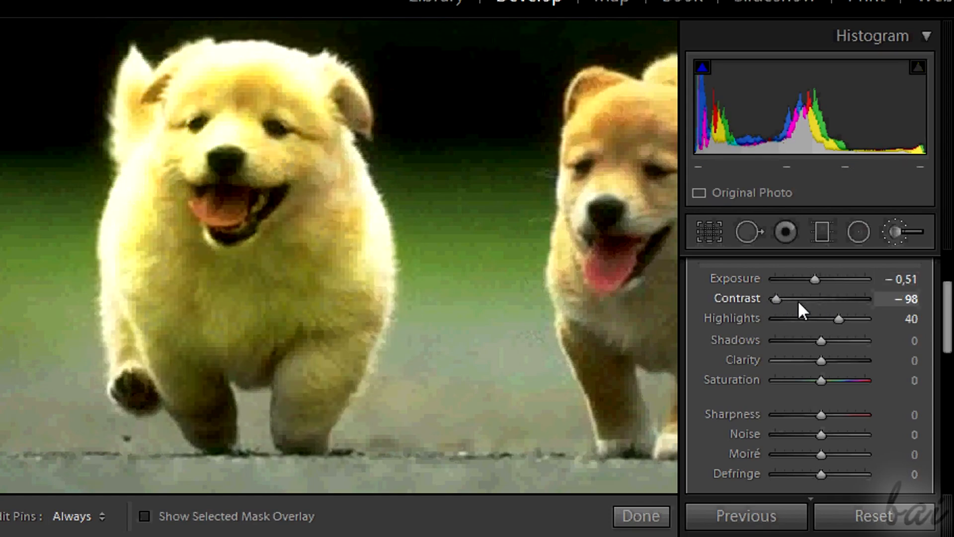
drag(778, 299, 866, 299)
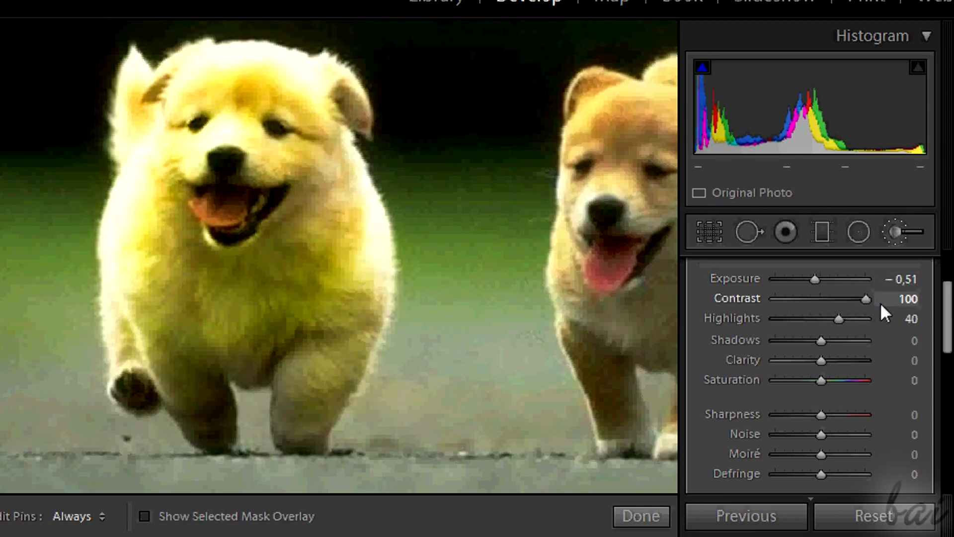
drag(837, 318, 791, 318)
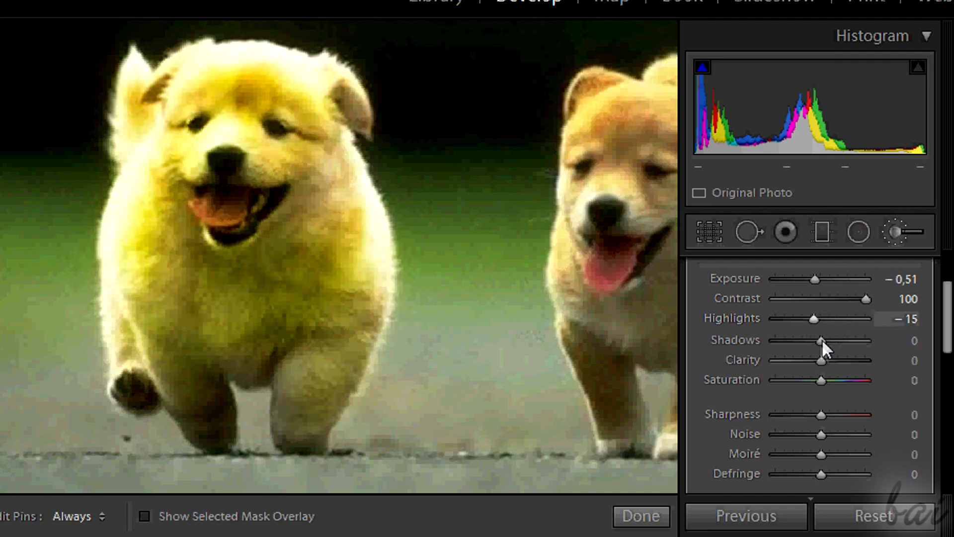
drag(821, 360, 866, 360)
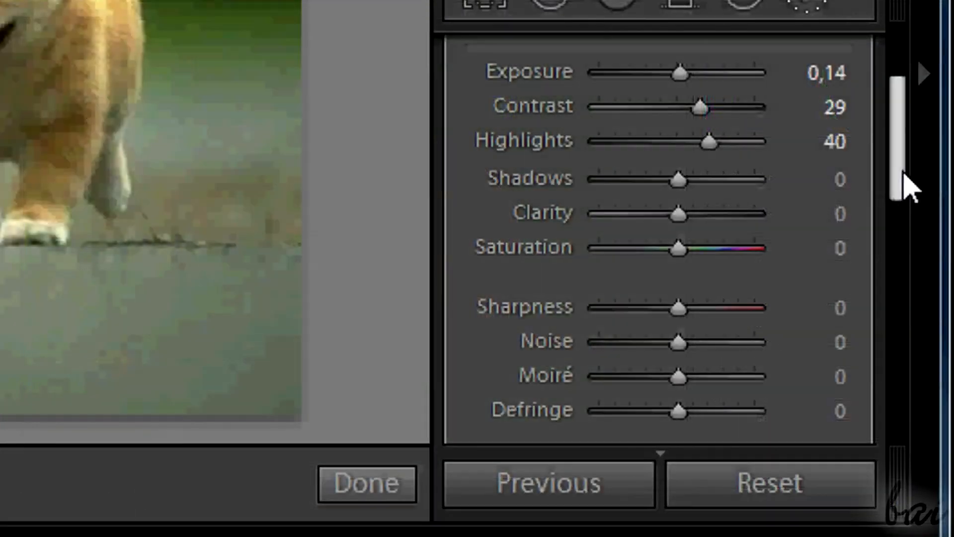
Step: Add a new brushed adjustment on the right puppy and set its temperature to -100
click(751, 54)
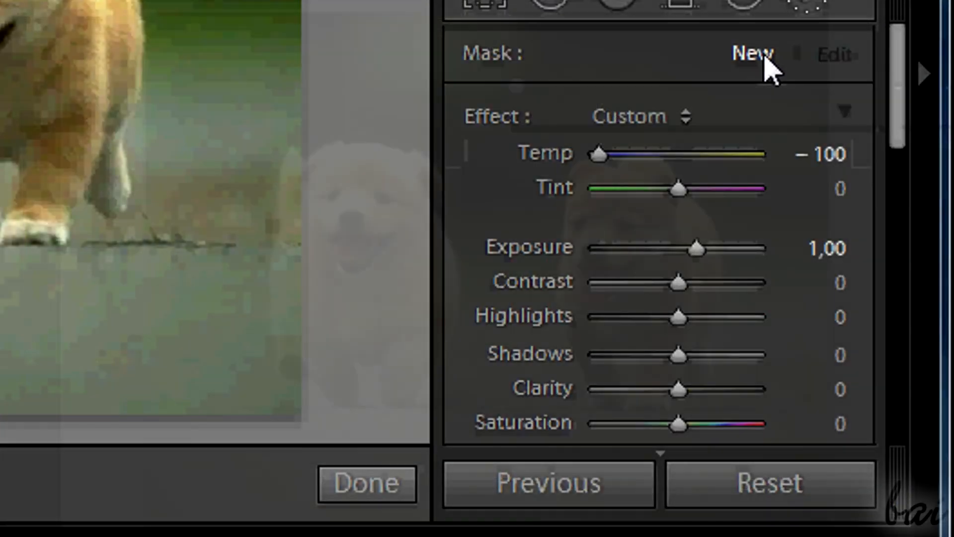
click(365, 484)
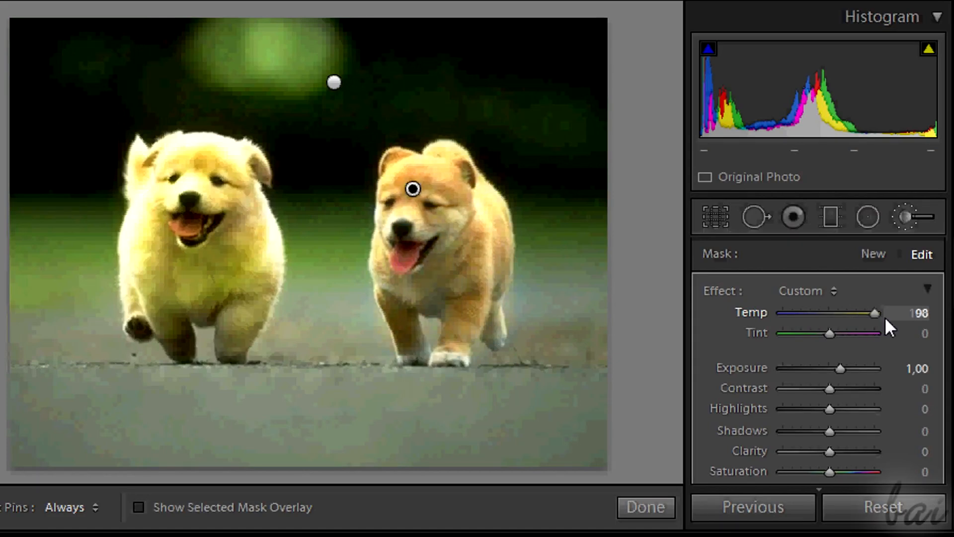
drag(875, 312, 783, 313)
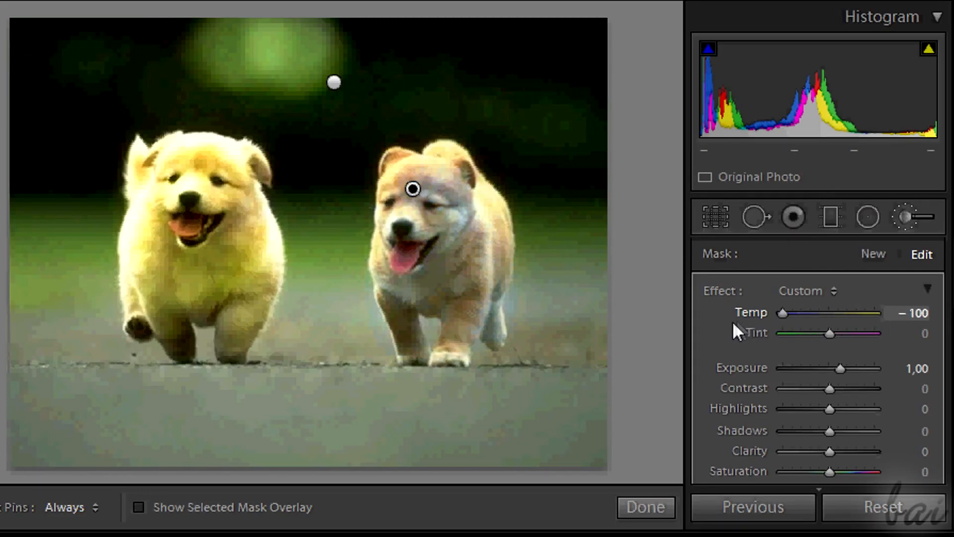
drag(783, 312, 829, 312)
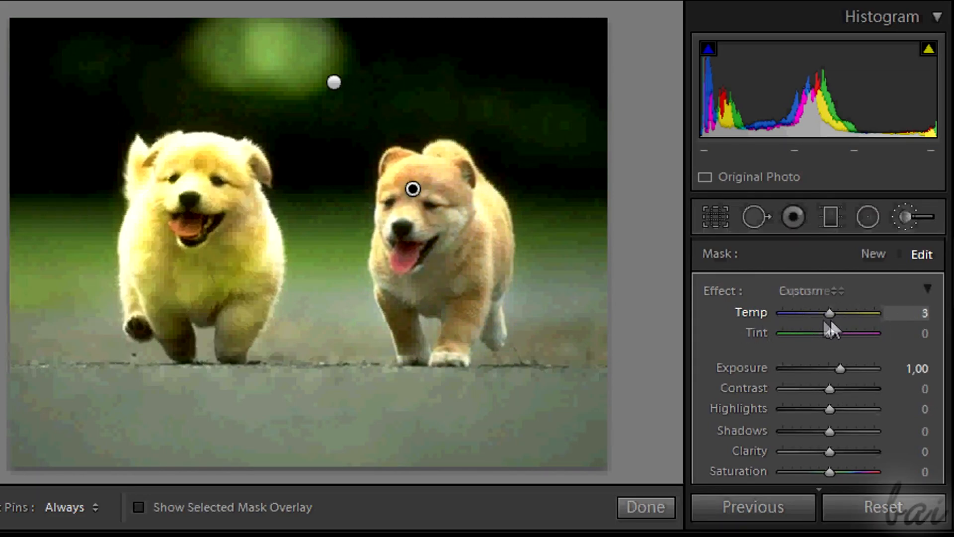
drag(829, 312, 804, 312)
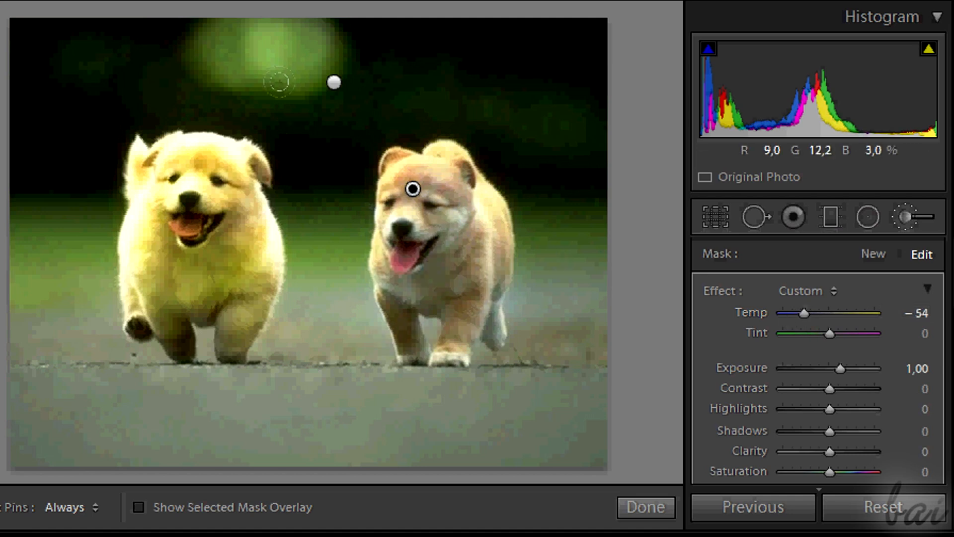
drag(803, 312, 876, 312)
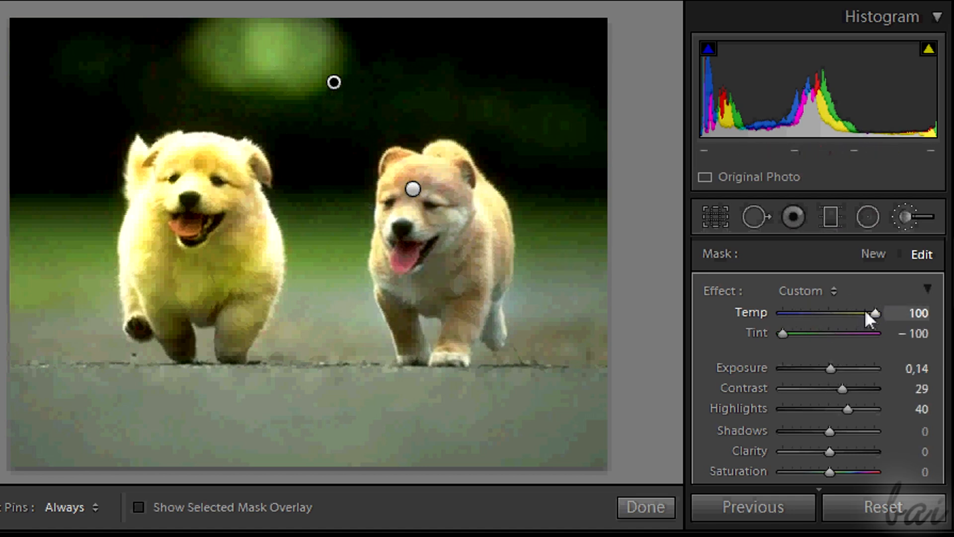
drag(875, 313, 783, 313)
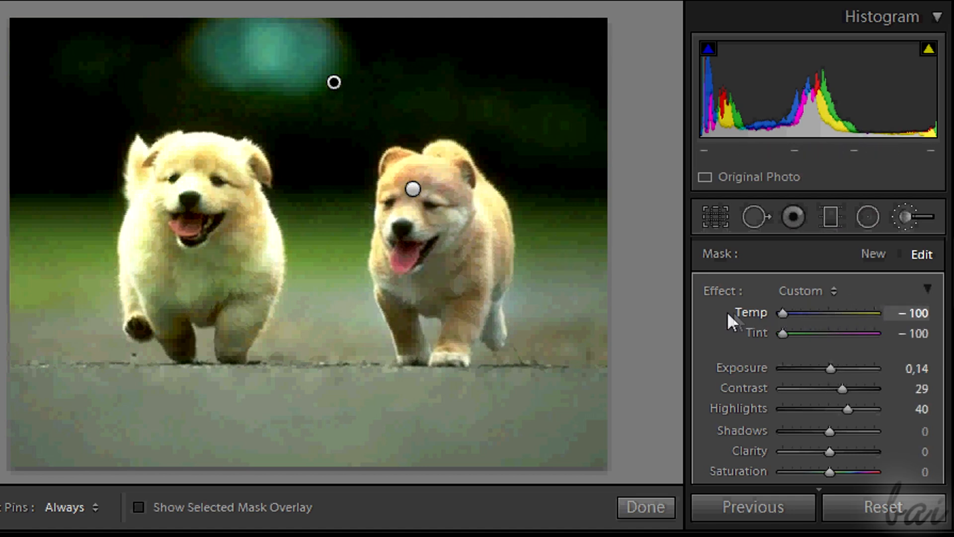
drag(783, 312, 893, 312)
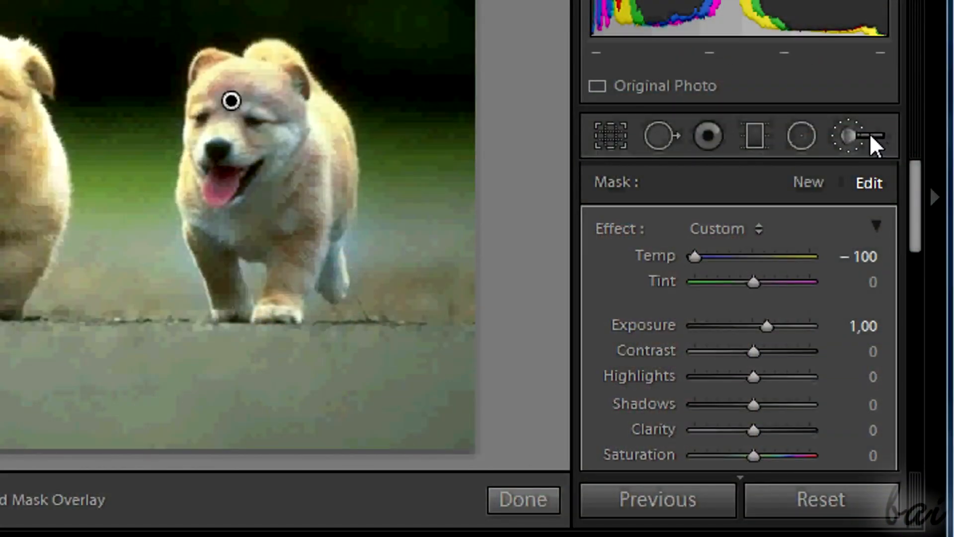
mouse_move(858, 135)
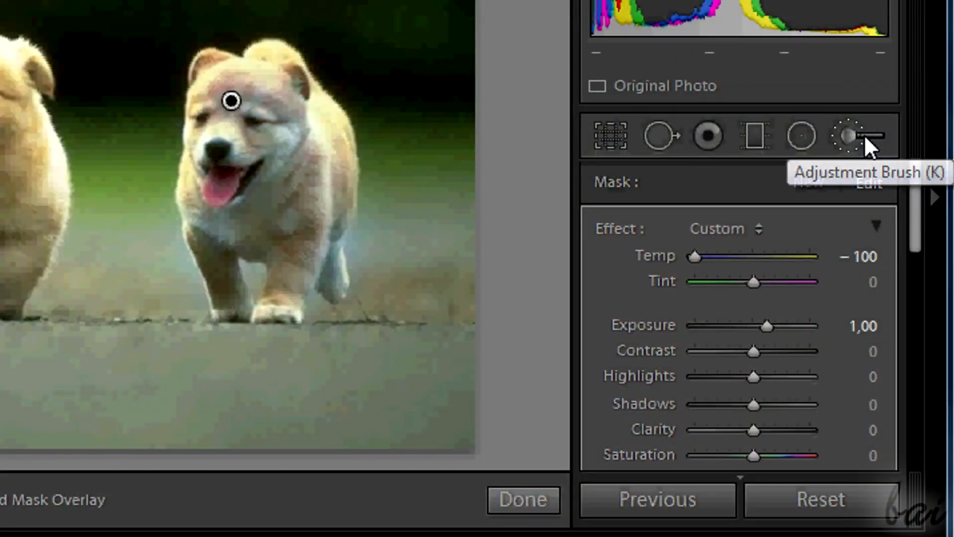
Step: Close the Adjustment Brush panel, keeping both puppies' painted colour corrections
click(522, 498)
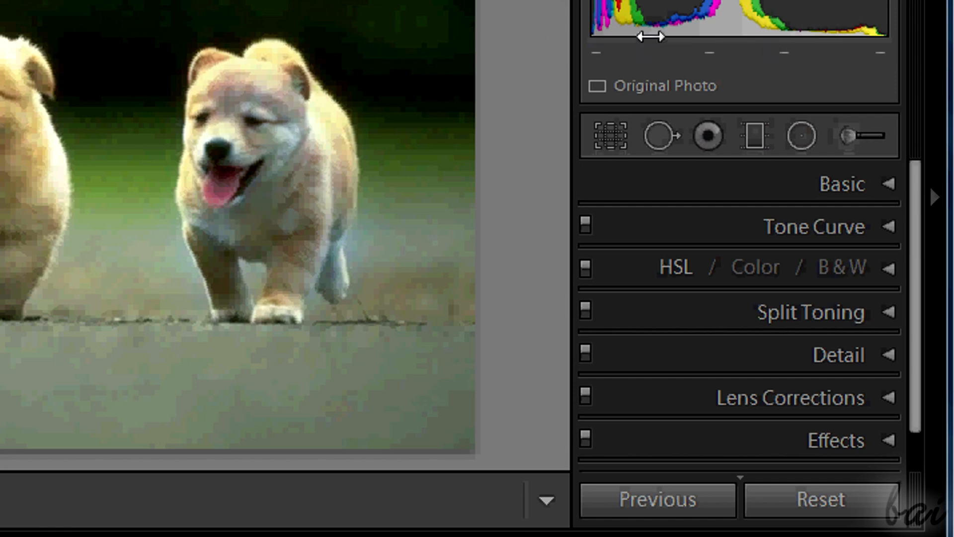
mouse_move(858, 136)
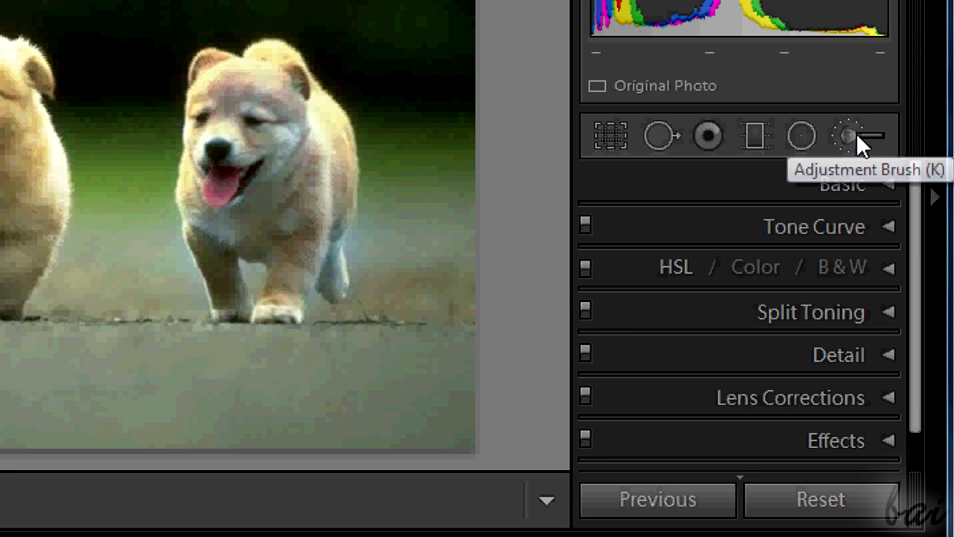
click(858, 135)
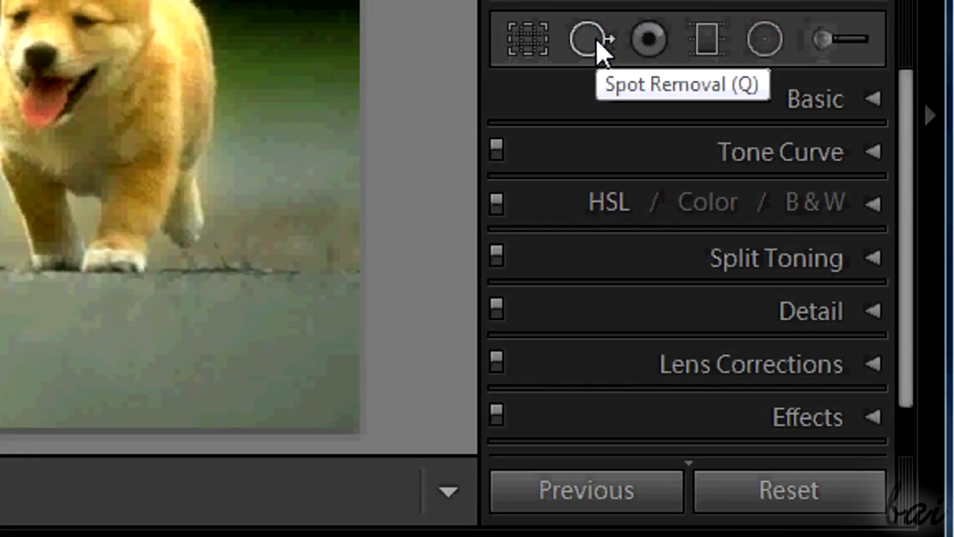
Step: Heal spots on the road with Spot Removal and delete the misplaced tongue-copying spot
click(586, 38)
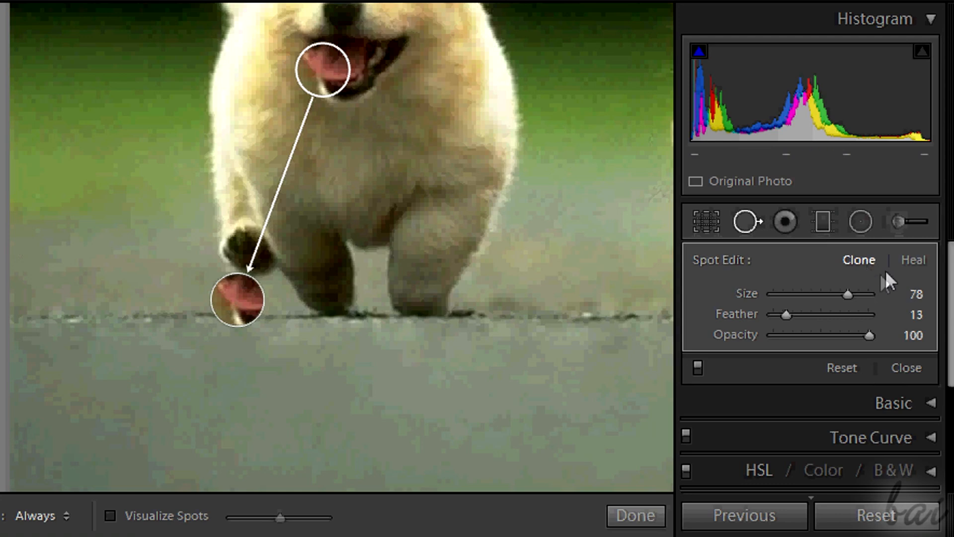
click(913, 259)
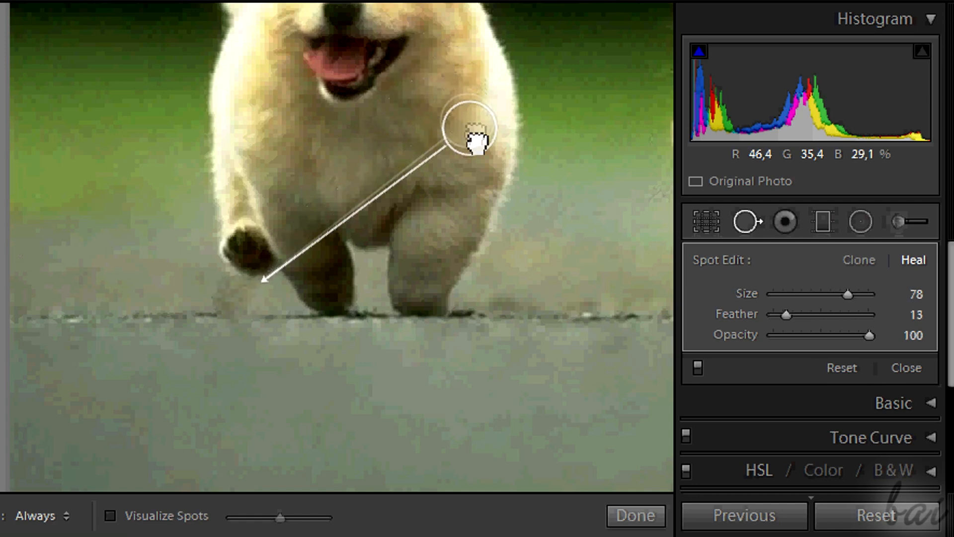
drag(472, 128, 246, 241)
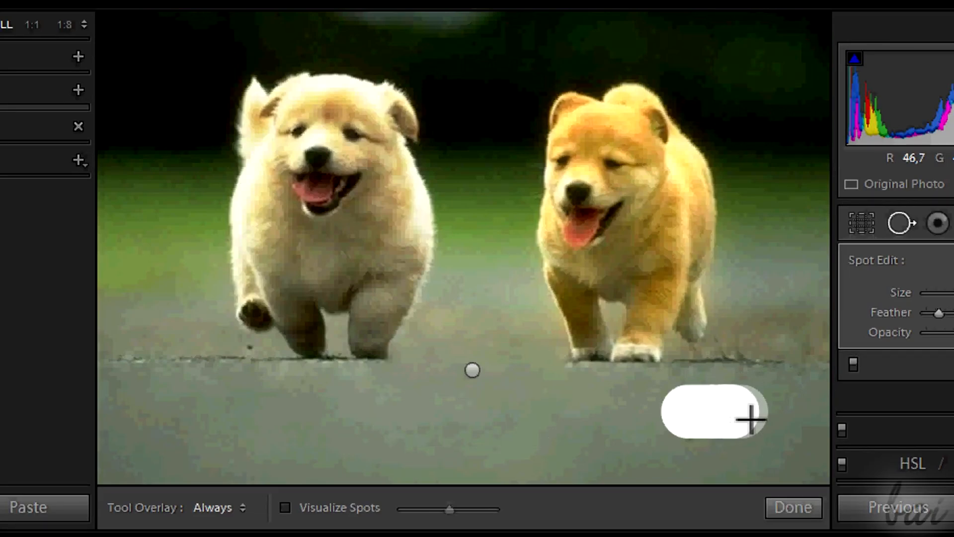
drag(718, 412, 599, 455)
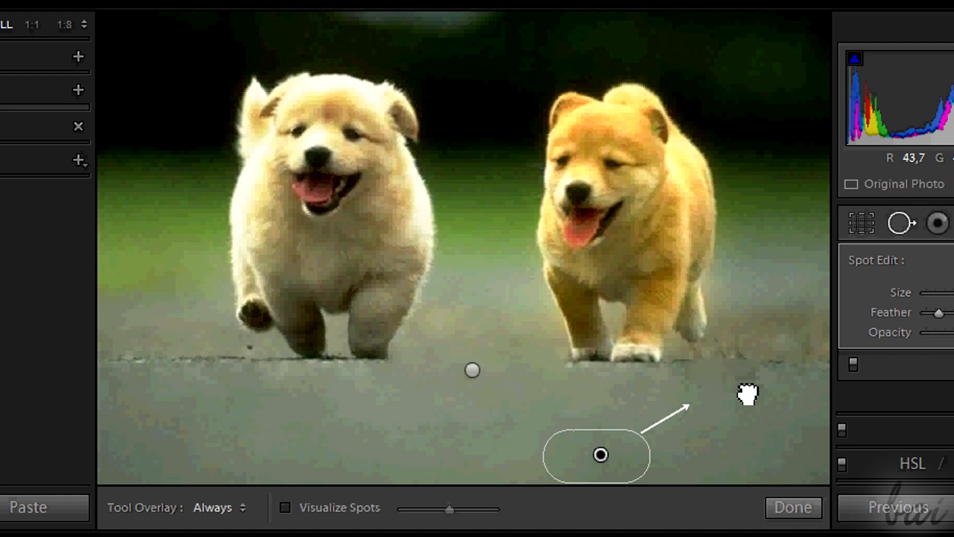
mouse_move(737, 388)
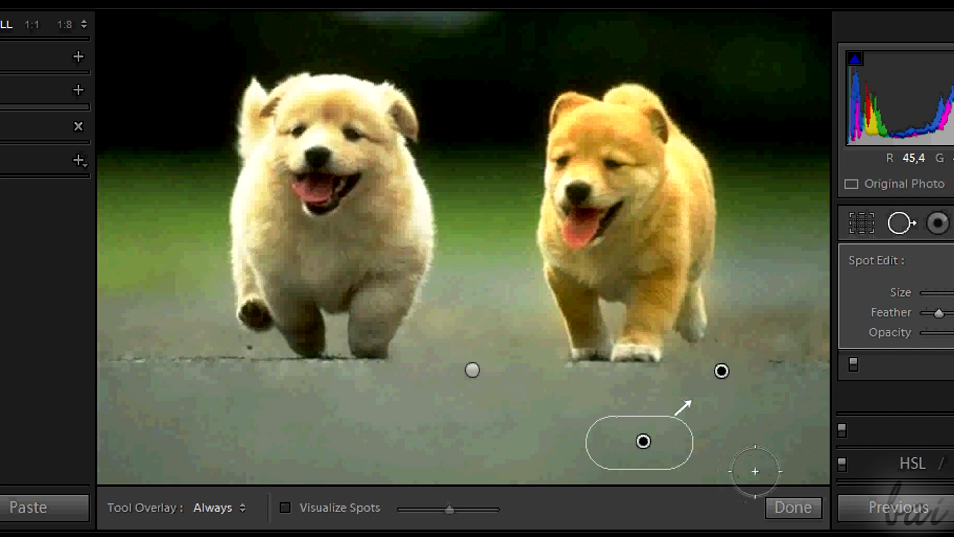
click(792, 507)
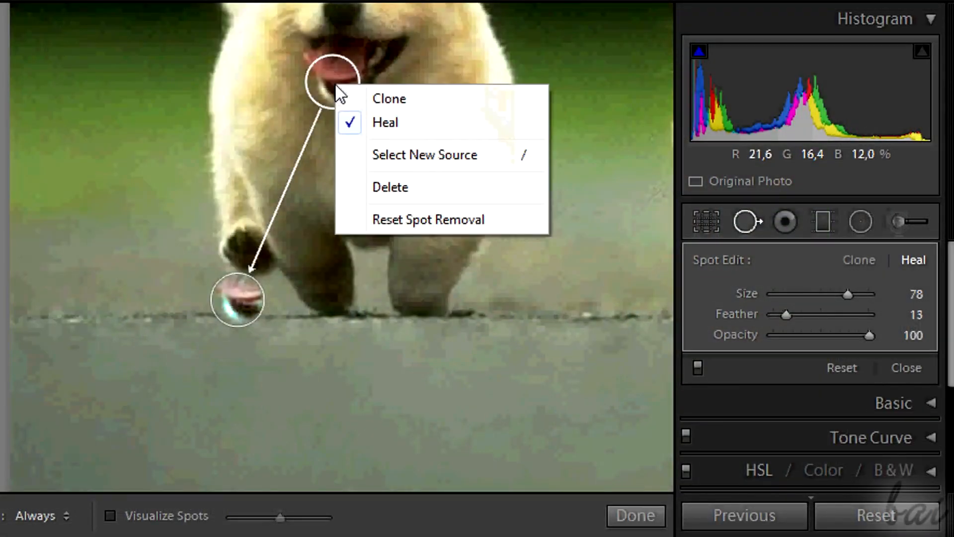
mouse_move(405, 193)
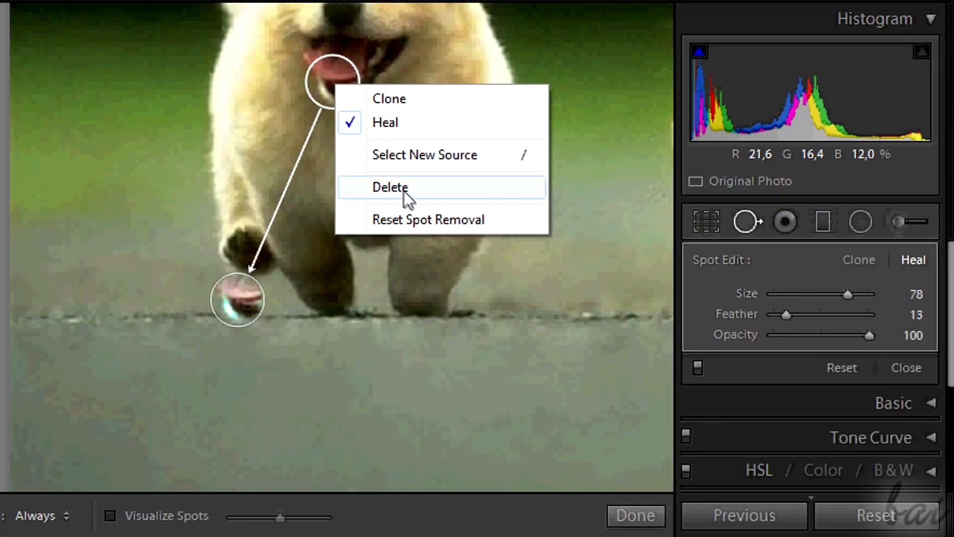
click(390, 187)
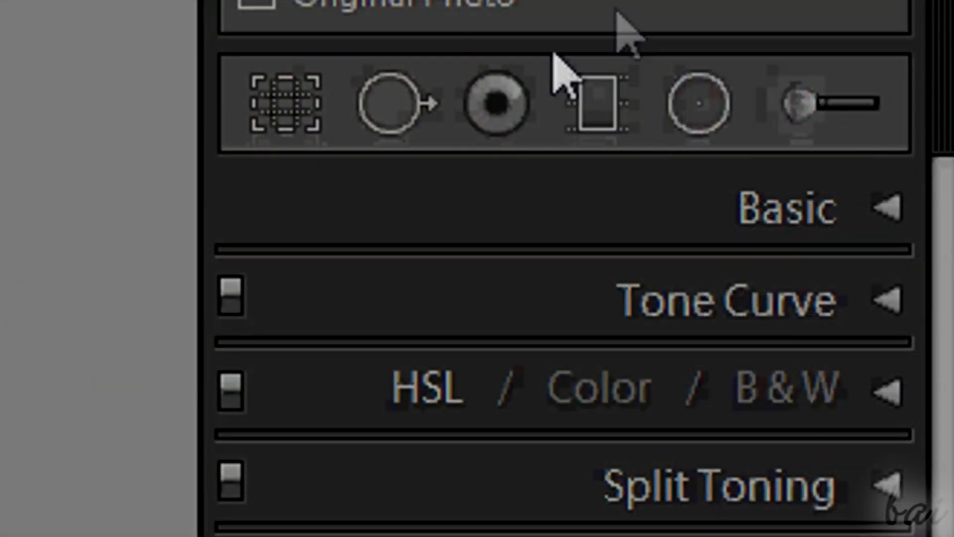
mouse_move(495, 104)
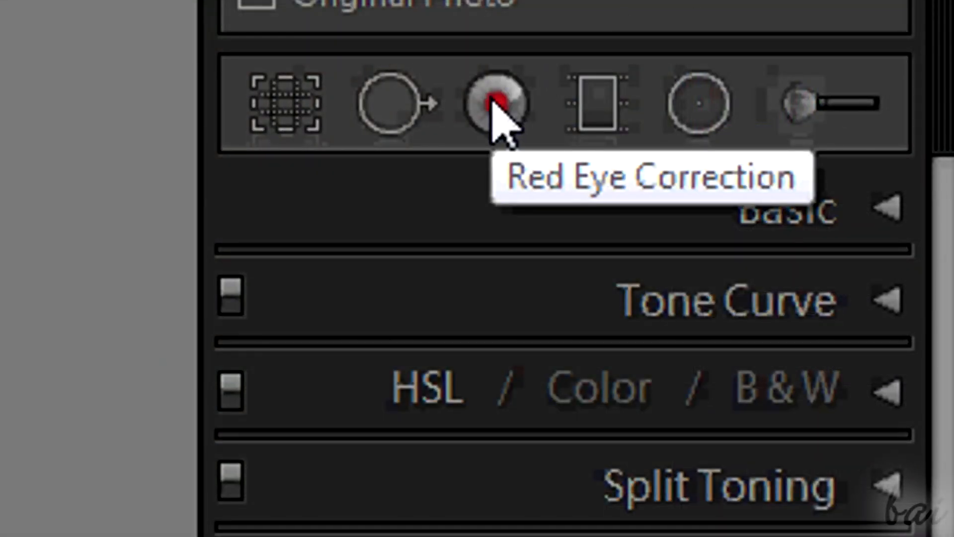
Step: Remove the red from the baby's right eye and raise Pupil Size to 100
click(495, 103)
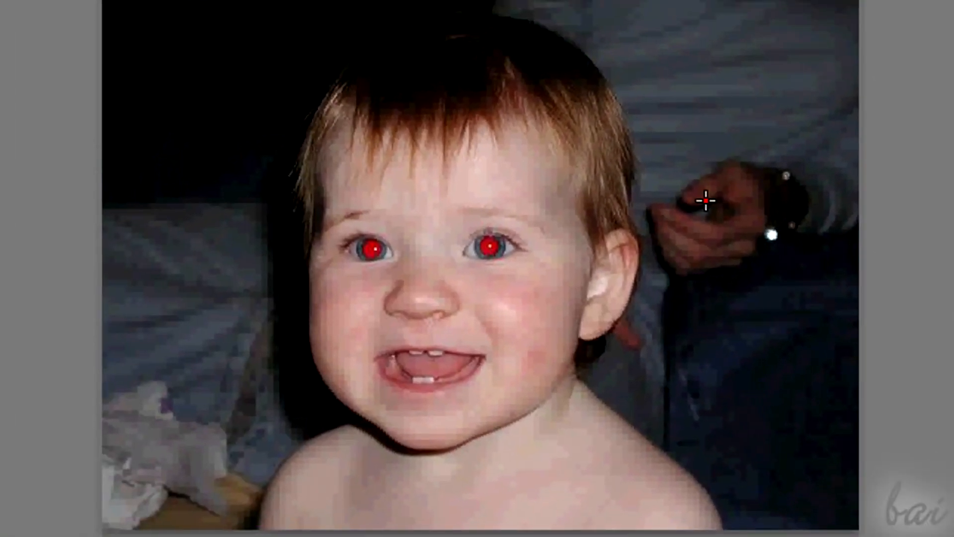
click(491, 252)
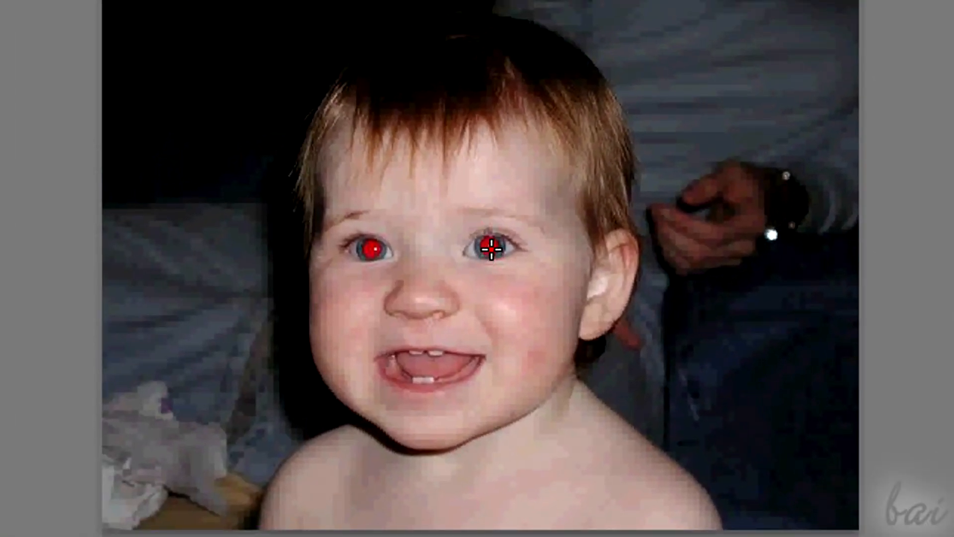
click(492, 250)
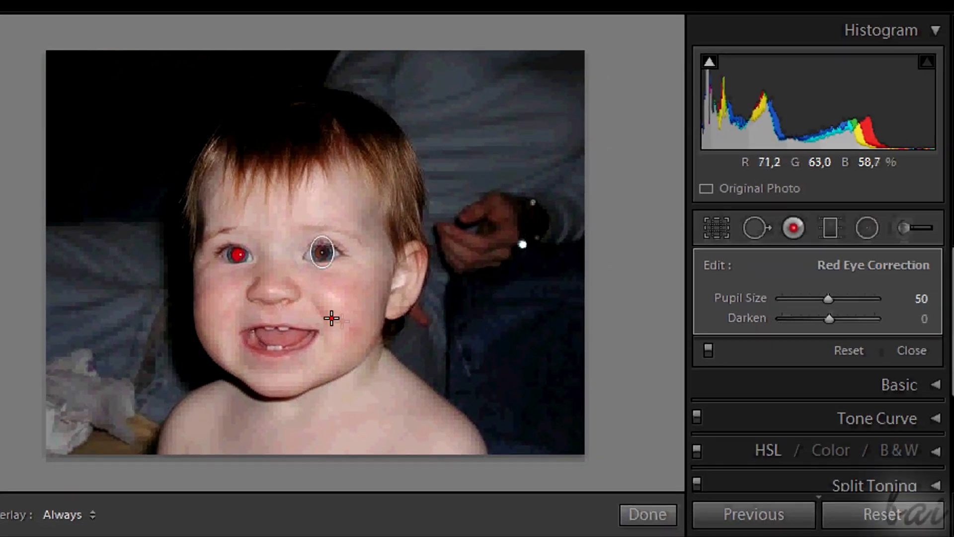
drag(827, 299, 851, 299)
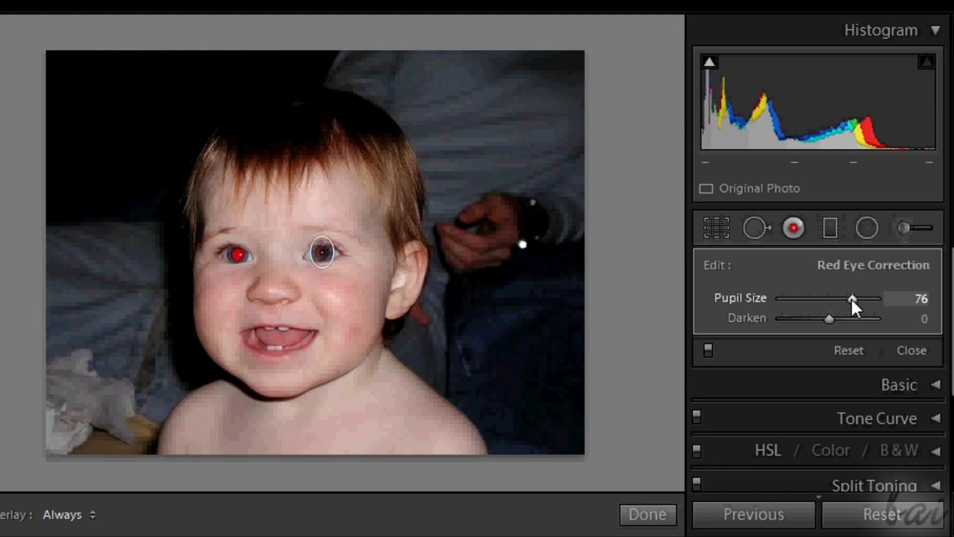
drag(850, 298, 877, 298)
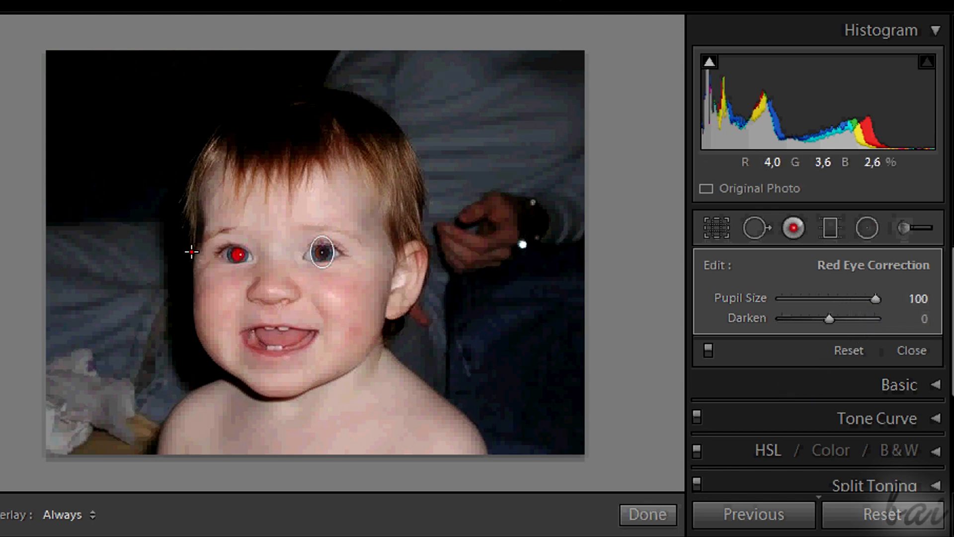
drag(879, 299, 827, 299)
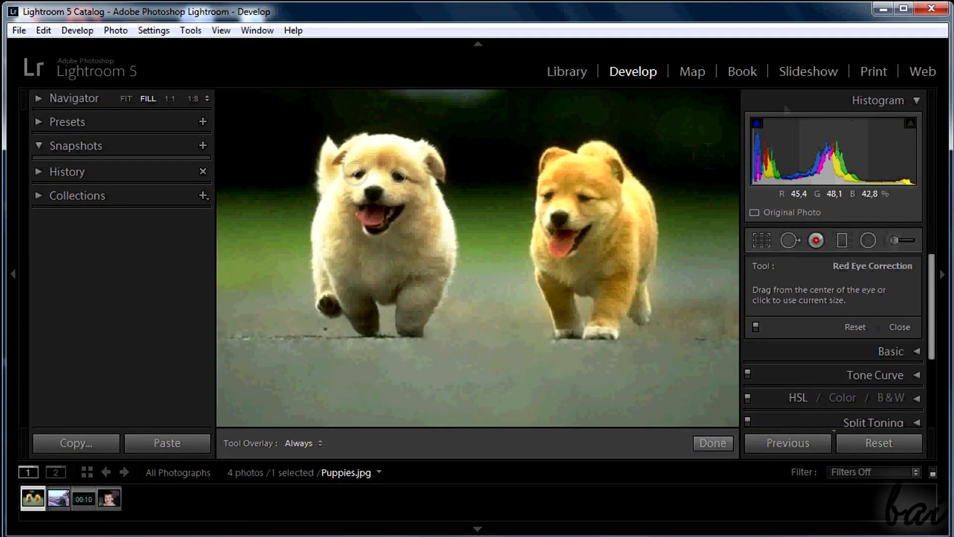
mouse_move(872, 71)
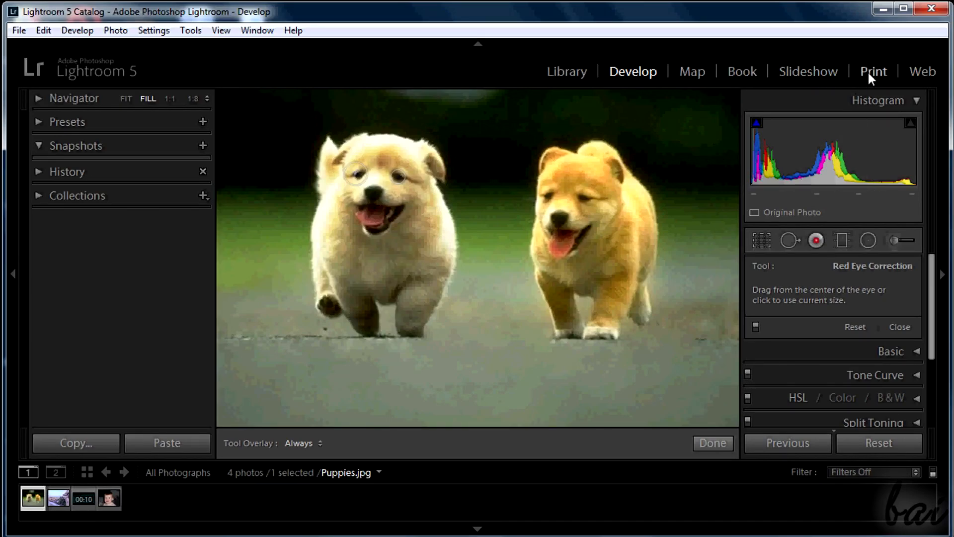
Step: Lay out the puppies photo in Print with the '(1) 4 x 6, (6) 2 x 3' template
click(873, 71)
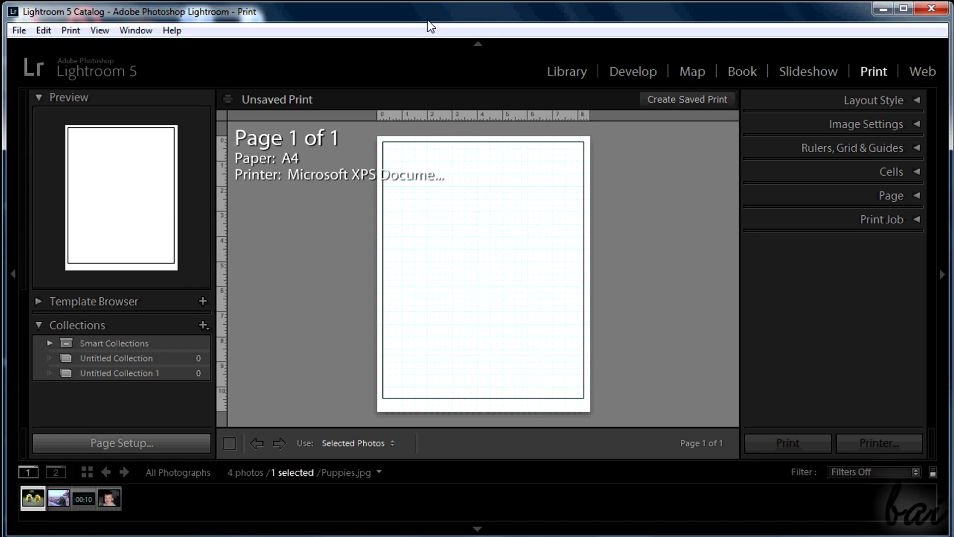
mouse_move(492, 159)
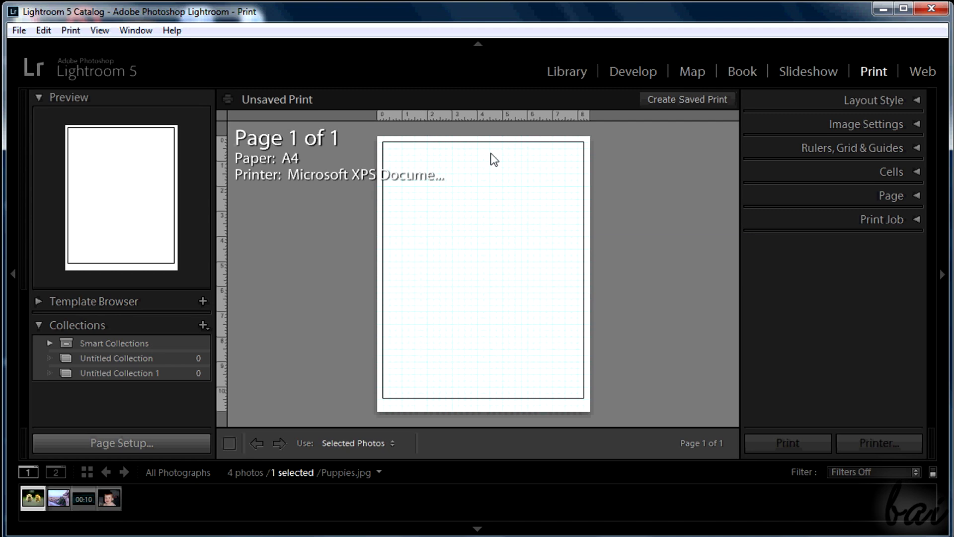
mouse_move(541, 192)
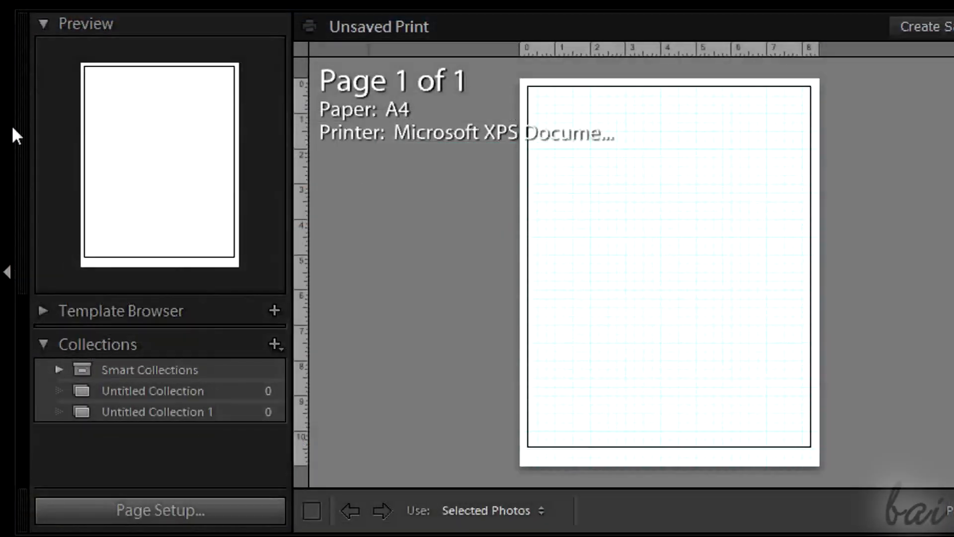
click(43, 310)
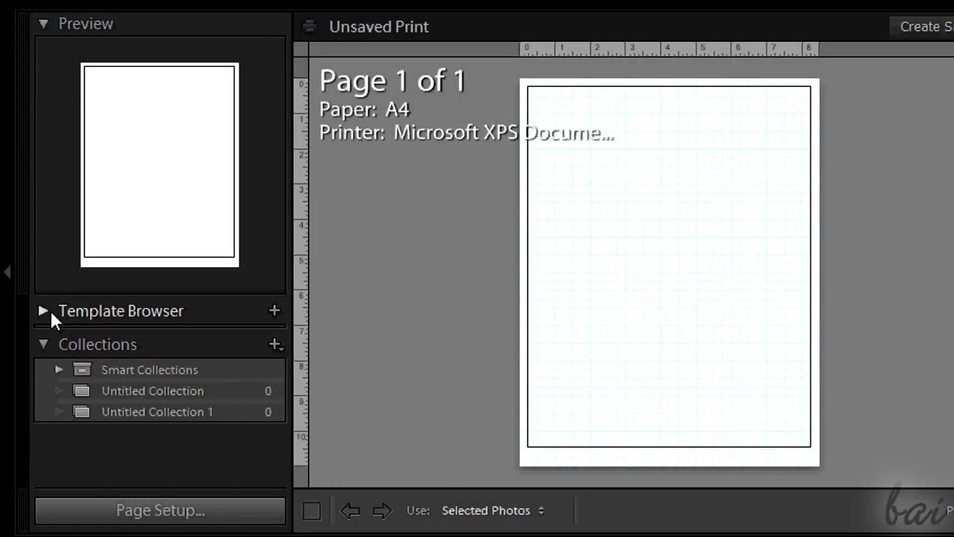
click(43, 310)
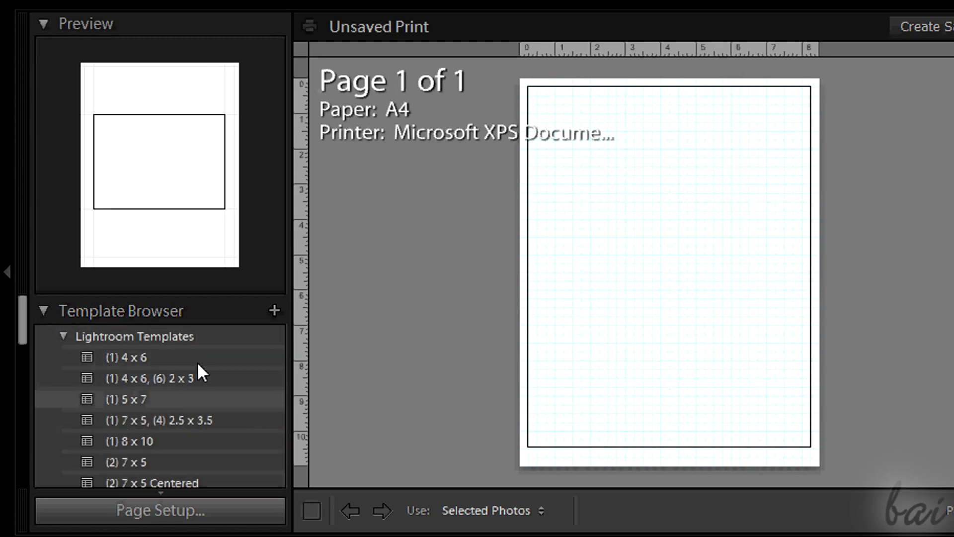
click(151, 377)
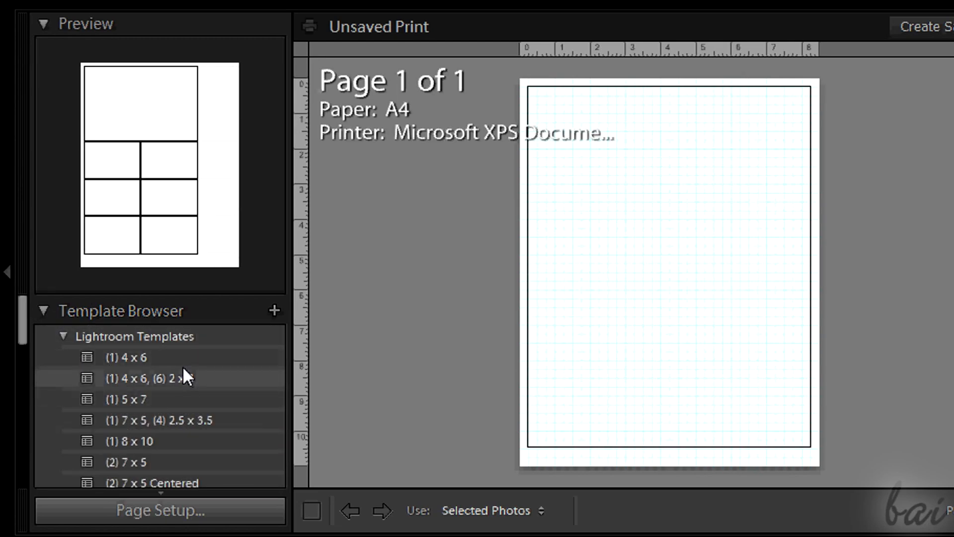
click(155, 377)
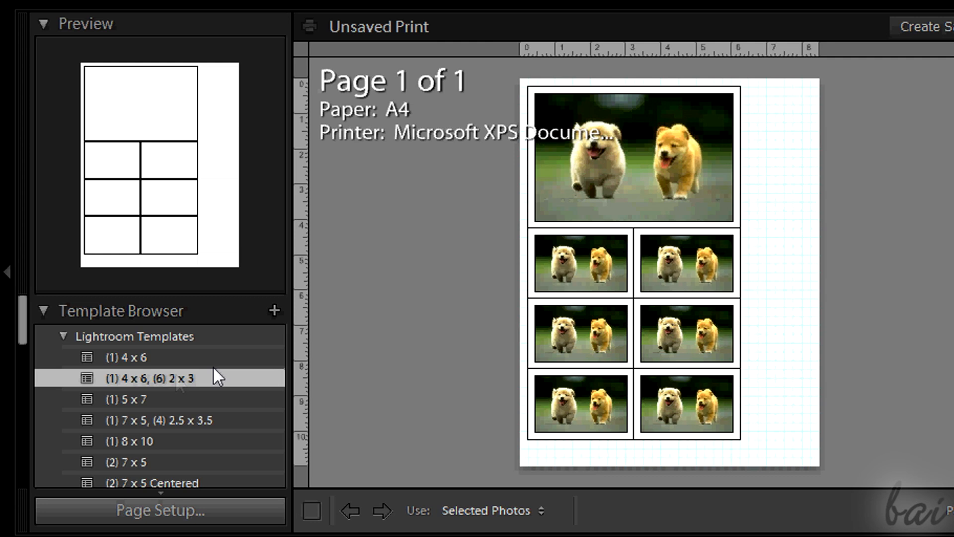
mouse_move(113, 185)
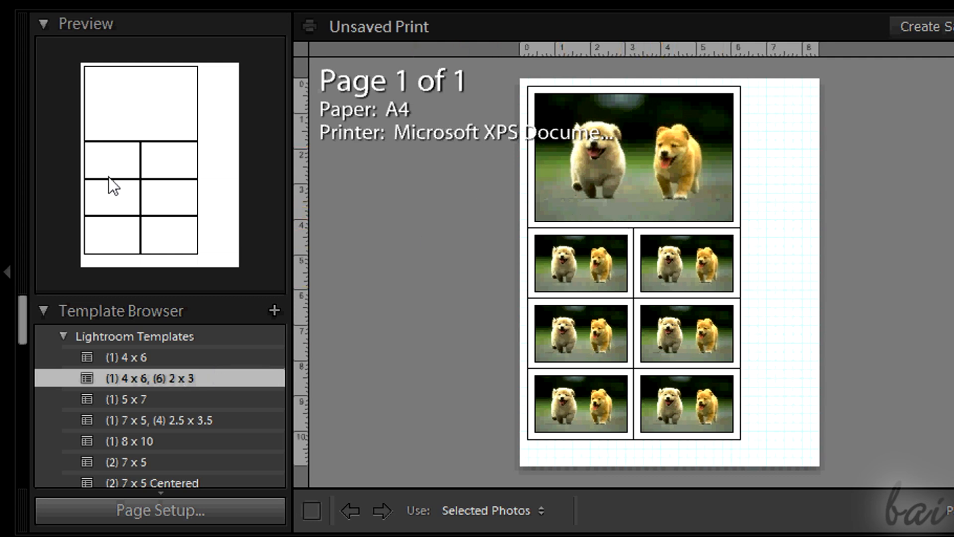
mouse_move(192, 203)
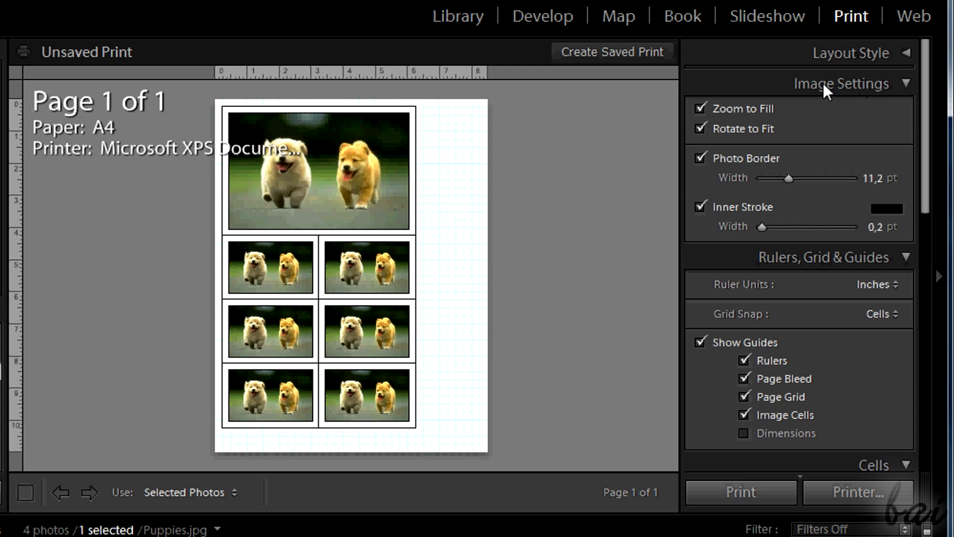
click(699, 128)
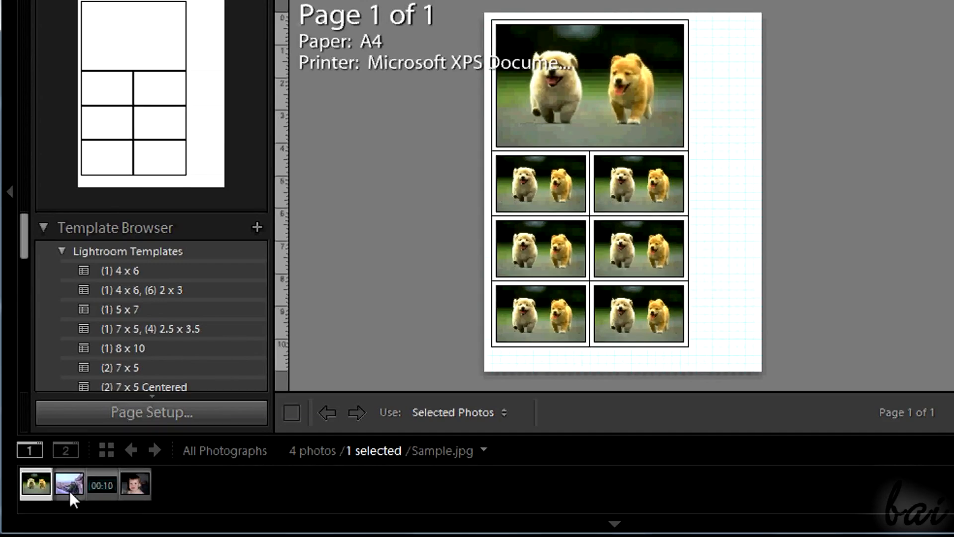
click(68, 484)
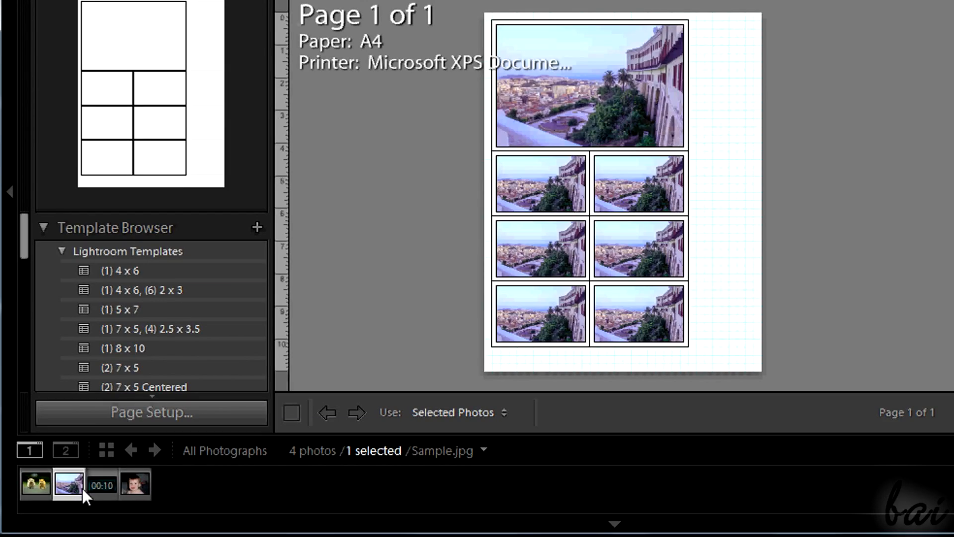
click(101, 484)
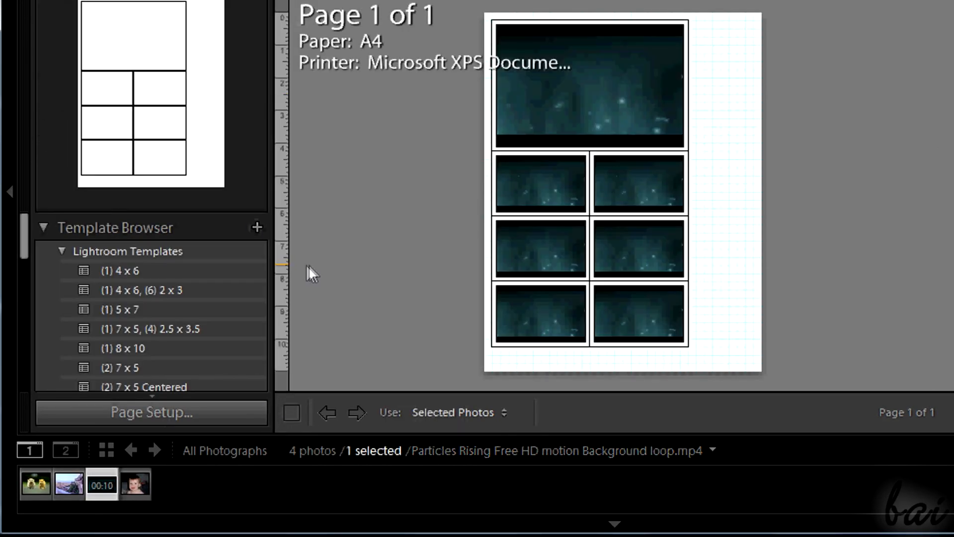
click(134, 483)
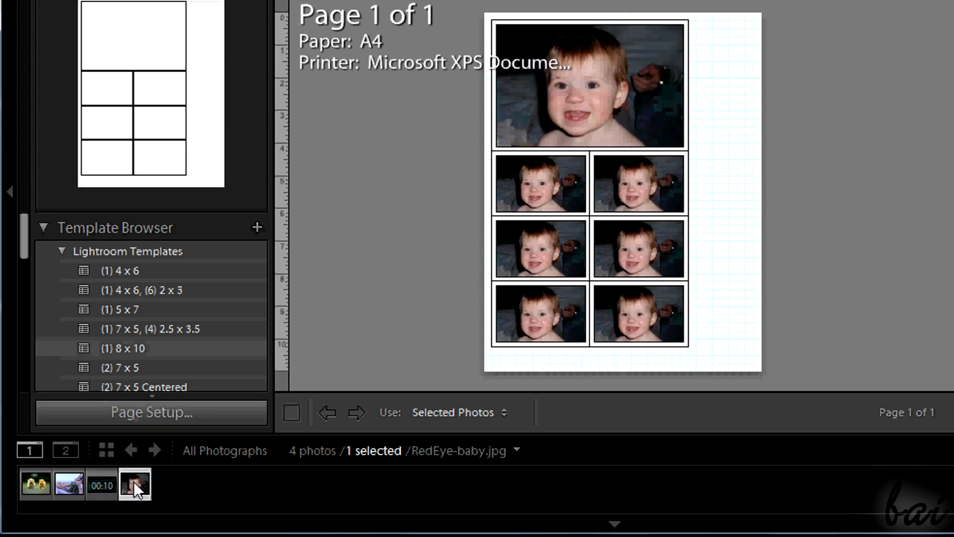
click(69, 483)
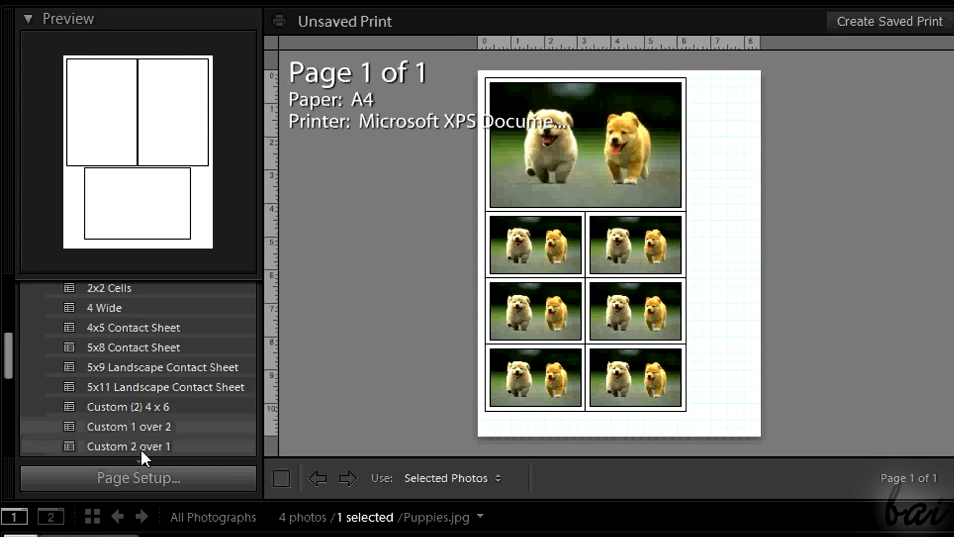
Step: Apply 'Custom 1 over 2', fill it with puppies, city and baby, and narrow the baby cell
click(128, 426)
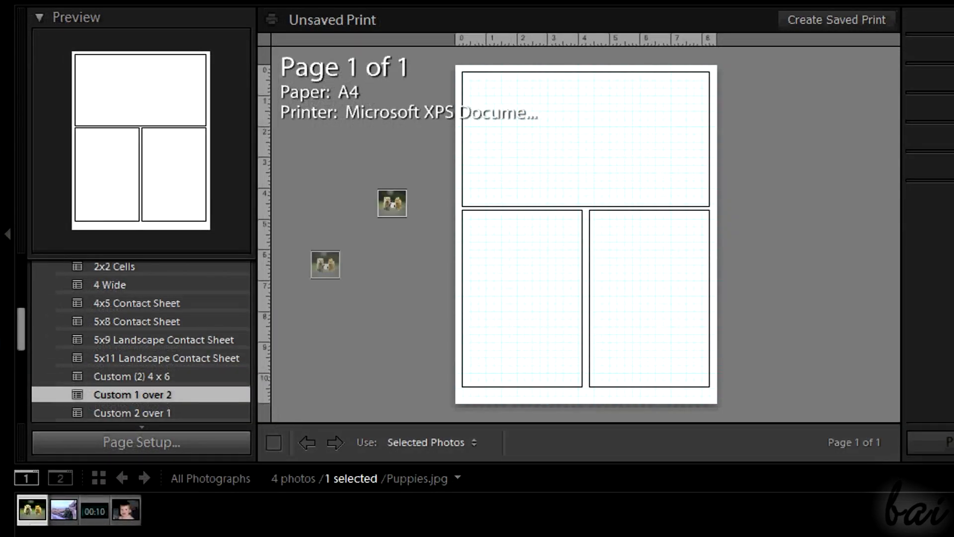
drag(392, 203, 585, 137)
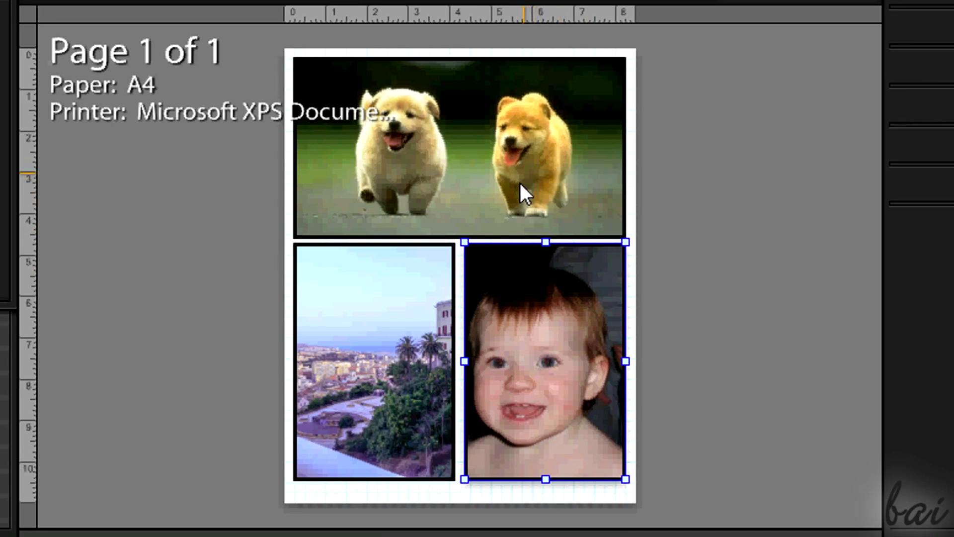
mouse_move(560, 371)
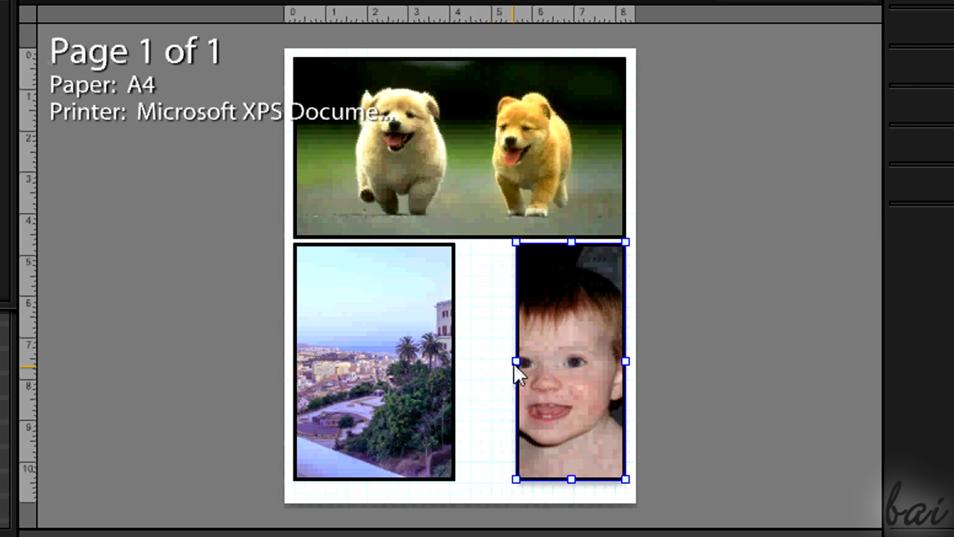
drag(517, 362, 467, 362)
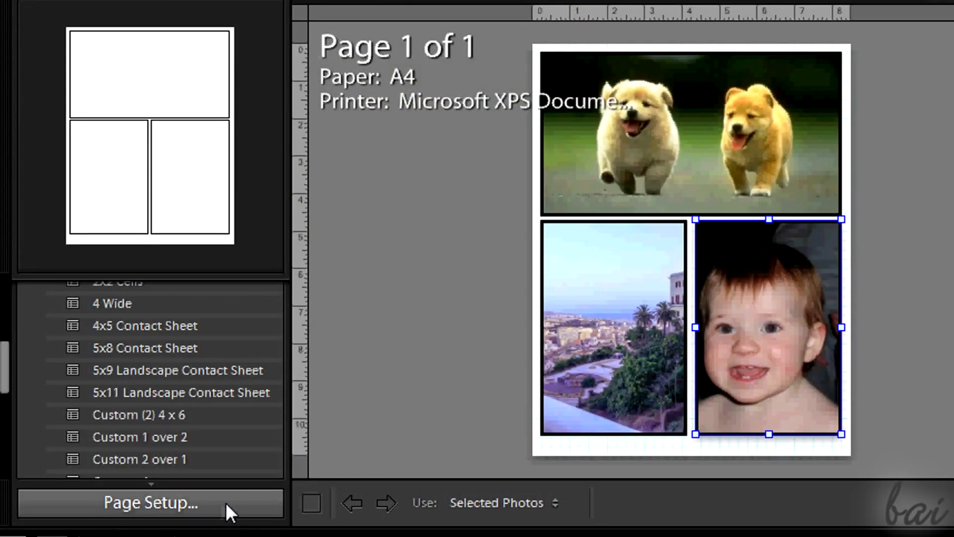
Step: Choose Letter paper, delete the baby photo's cell, and toggle the page grid off and on
click(150, 502)
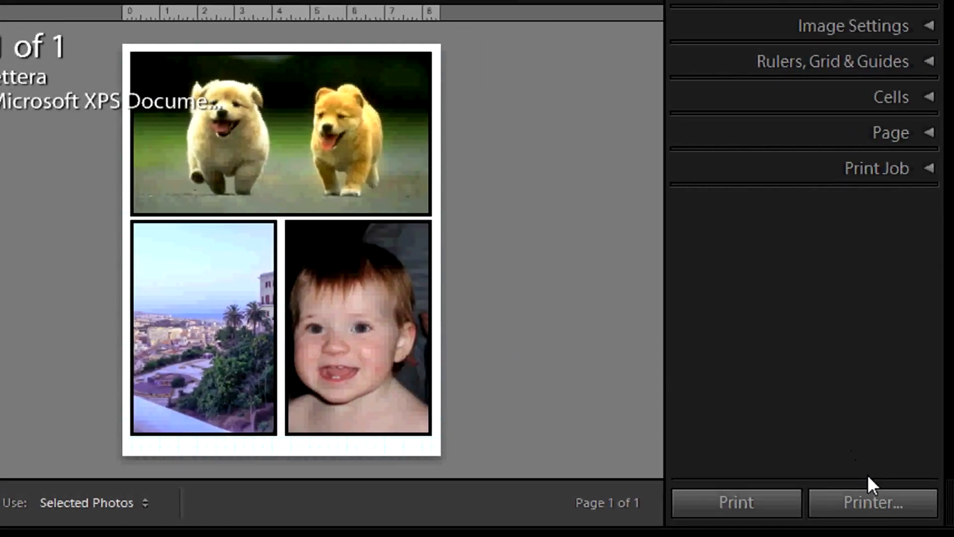
click(871, 502)
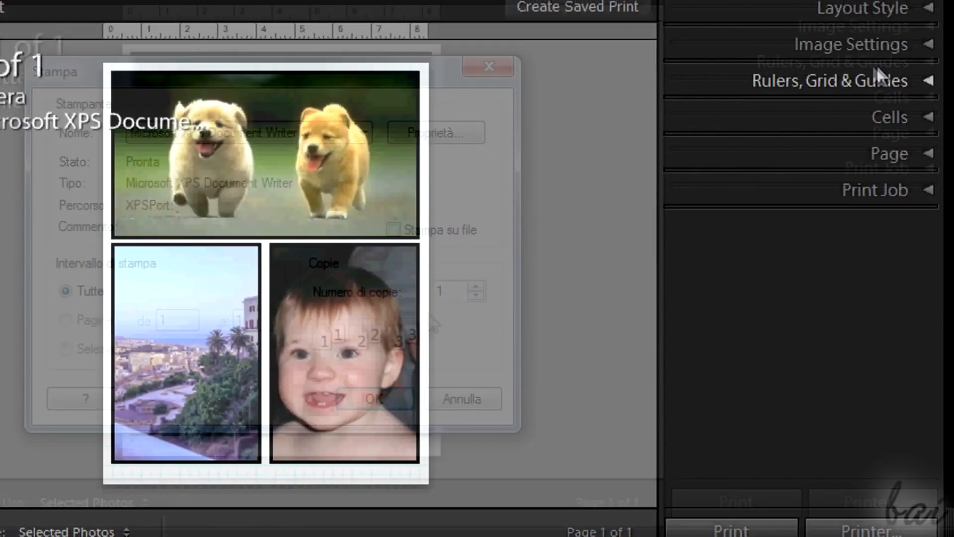
click(825, 80)
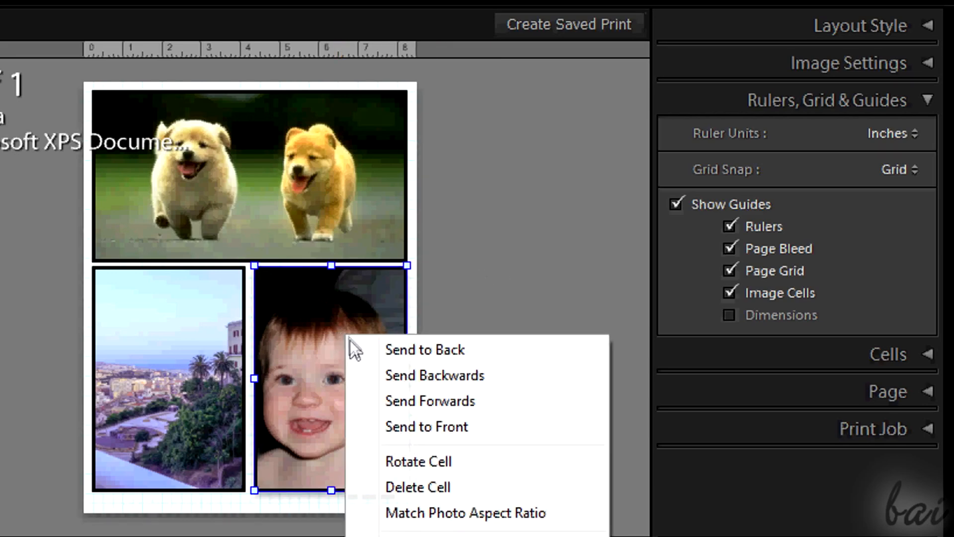
click(417, 486)
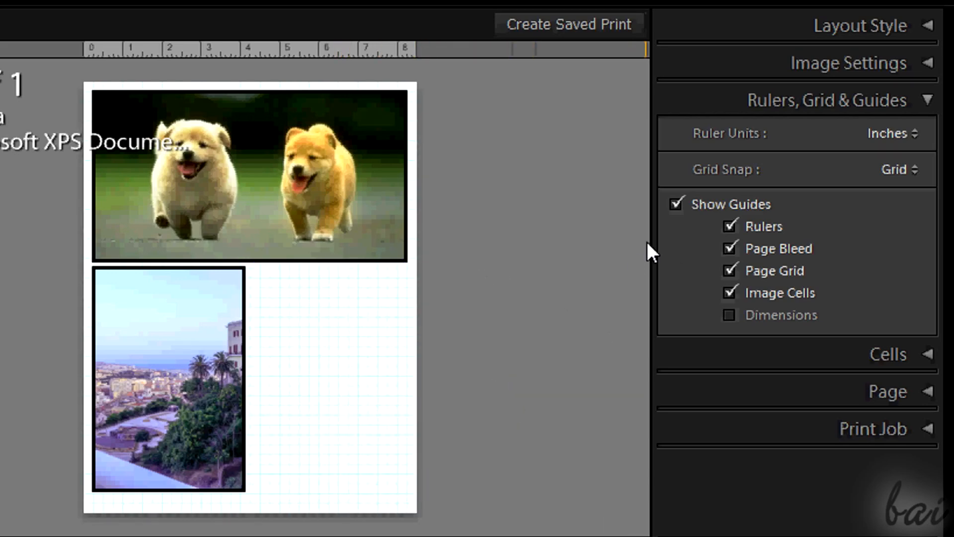
click(729, 249)
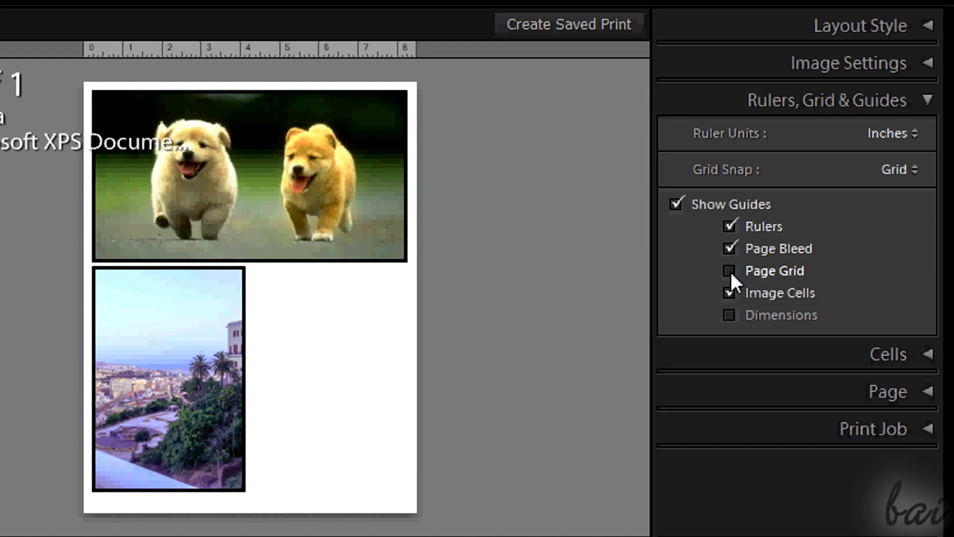
click(728, 270)
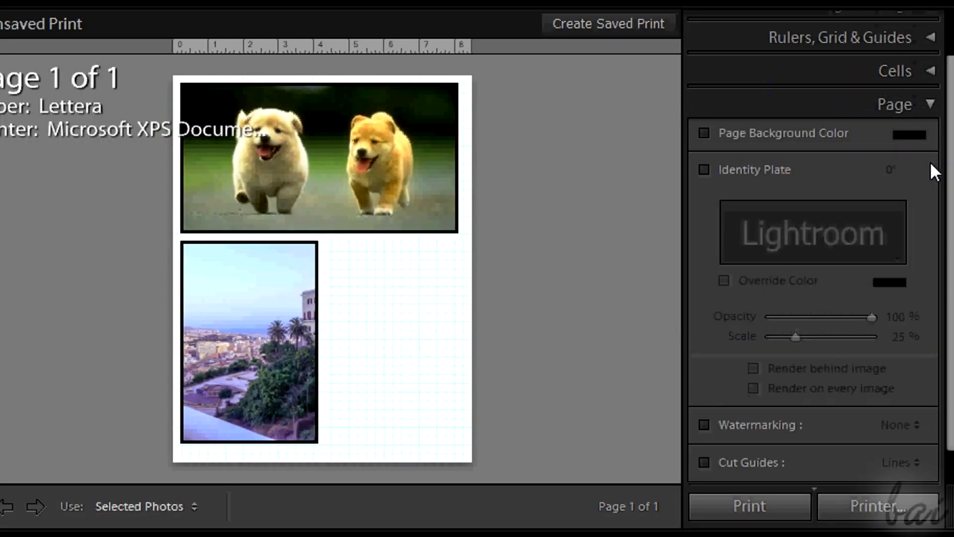
click(704, 169)
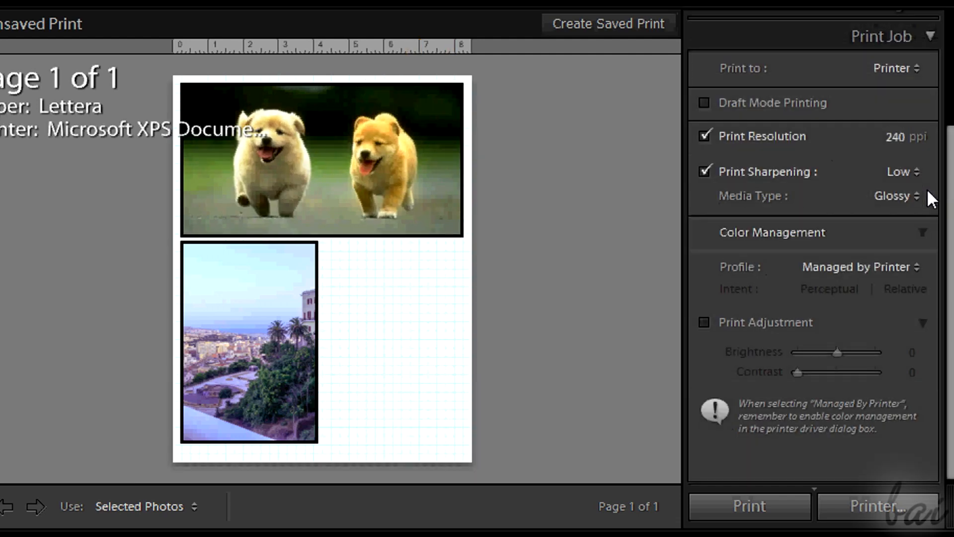
mouse_move(789, 86)
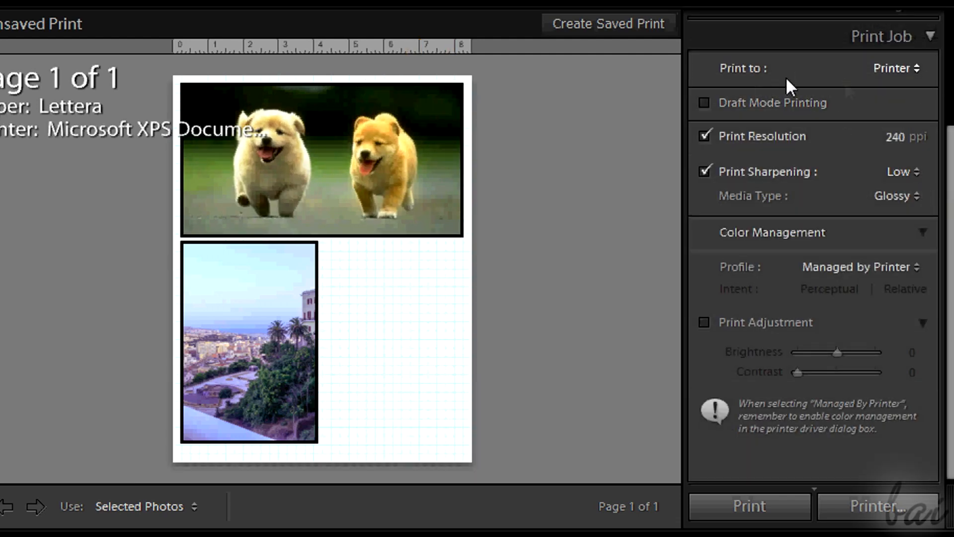
mouse_move(753, 290)
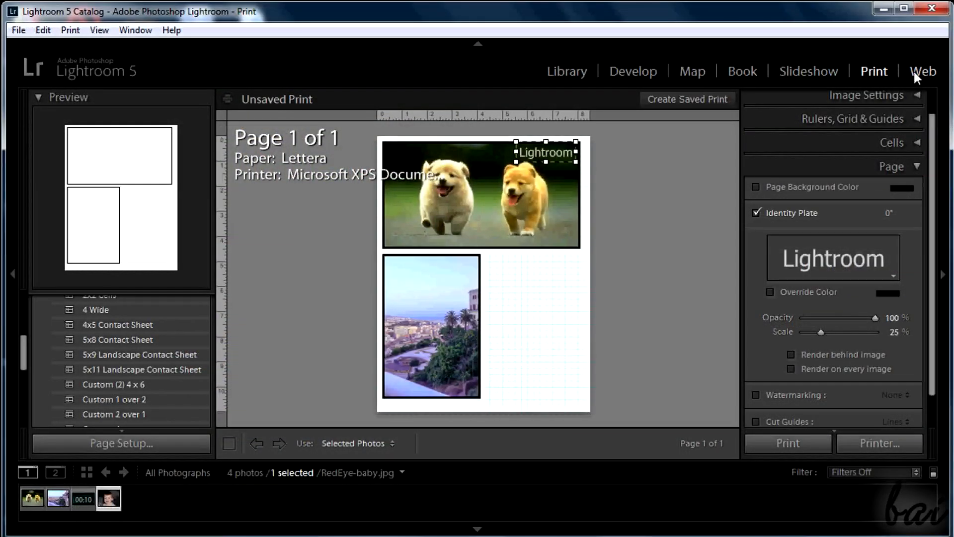
Step: In the Web module, try Airtight PostcardViewer, SimpleViewer and HTML, ending on Lightroom Flash Gallery
click(922, 71)
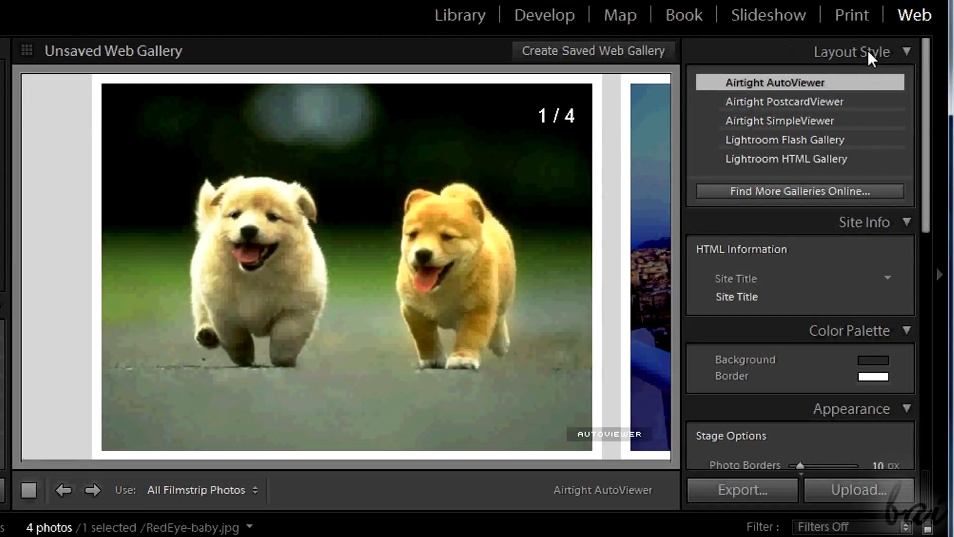
click(783, 101)
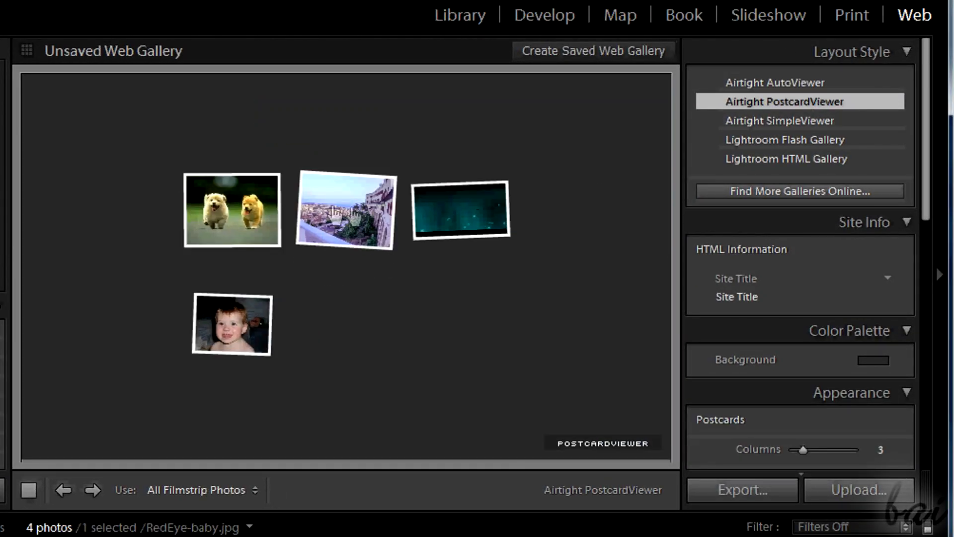
click(780, 120)
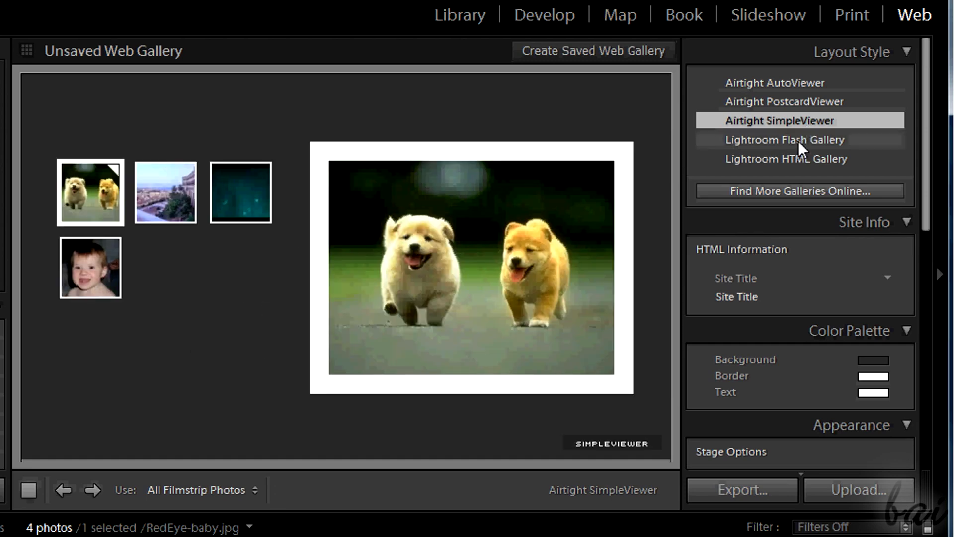
click(784, 139)
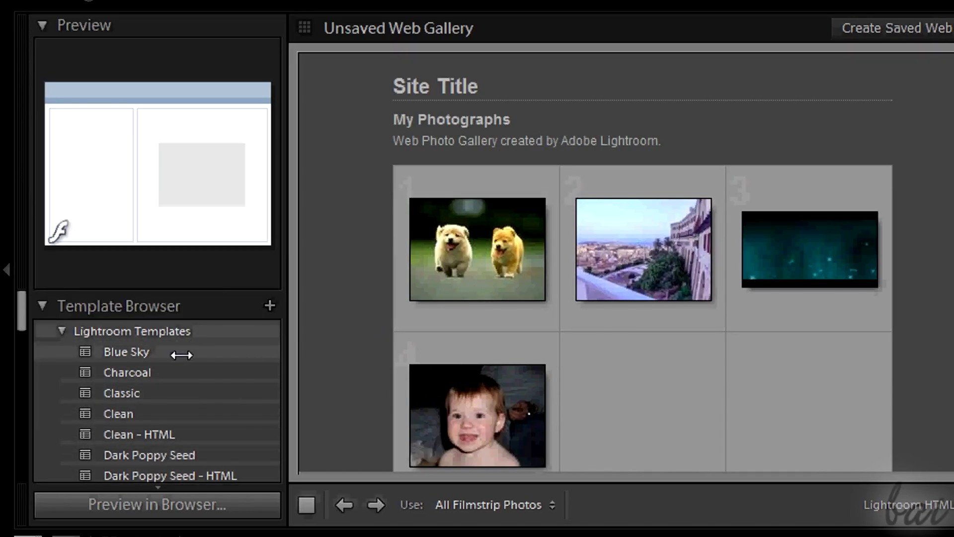
click(127, 371)
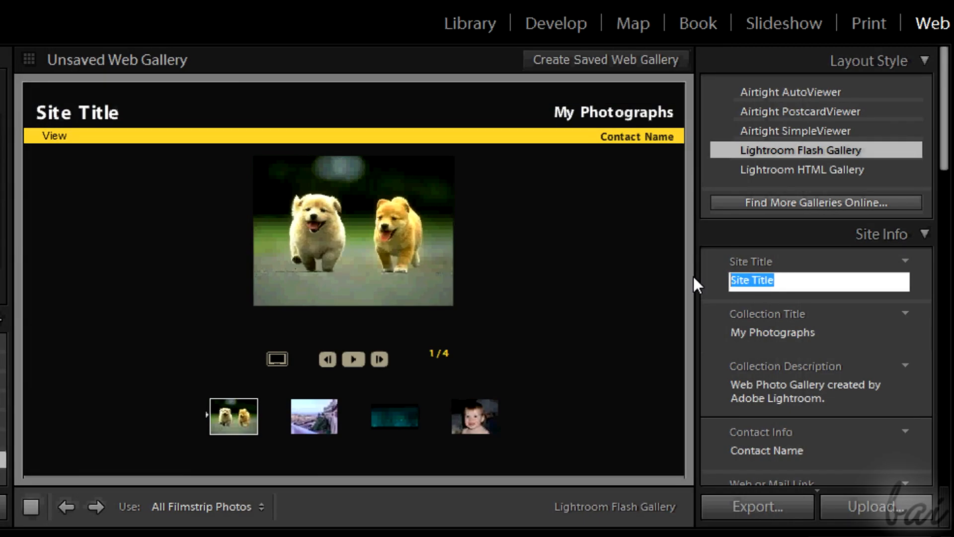
Step: Title the gallery 'My Site', toggle the identity plate on and off, then preview in browser
text(My Site)
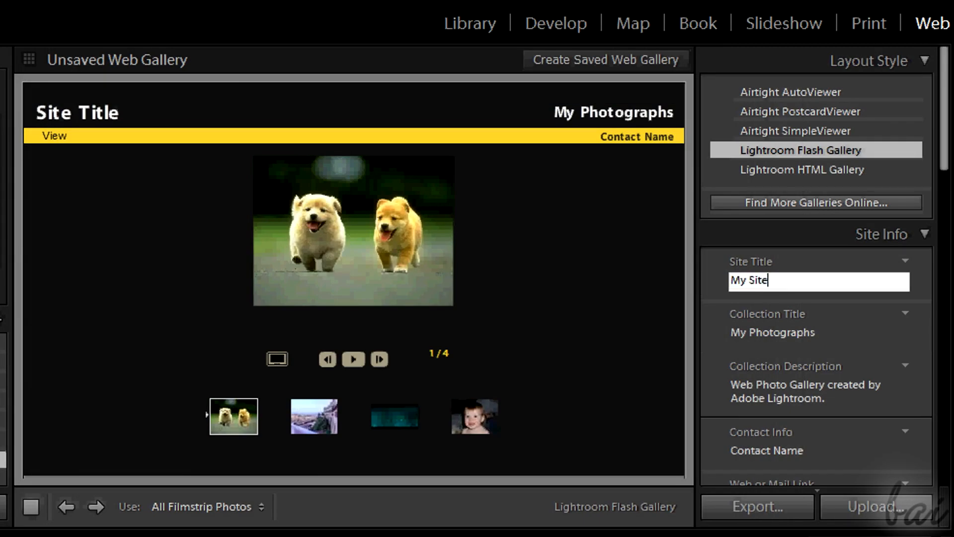
click(773, 333)
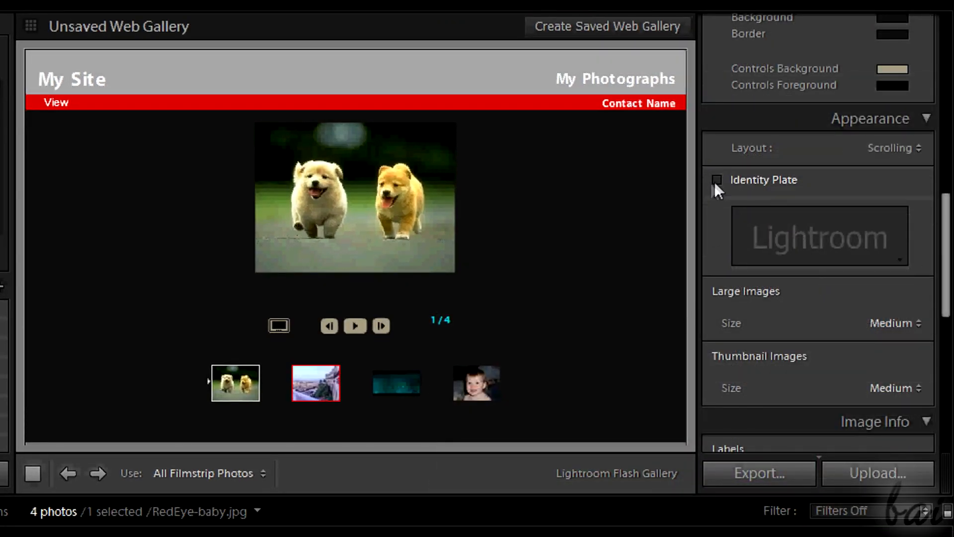
click(717, 179)
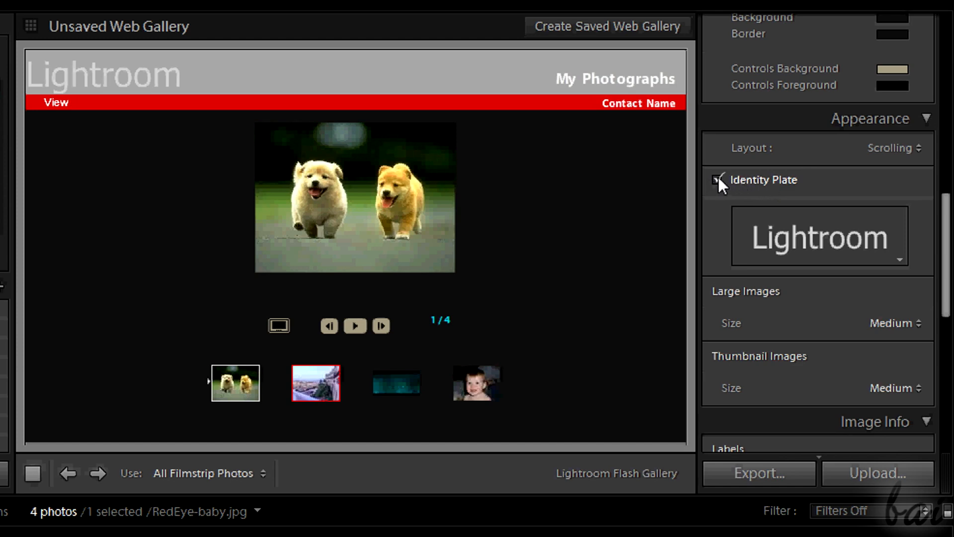
click(720, 180)
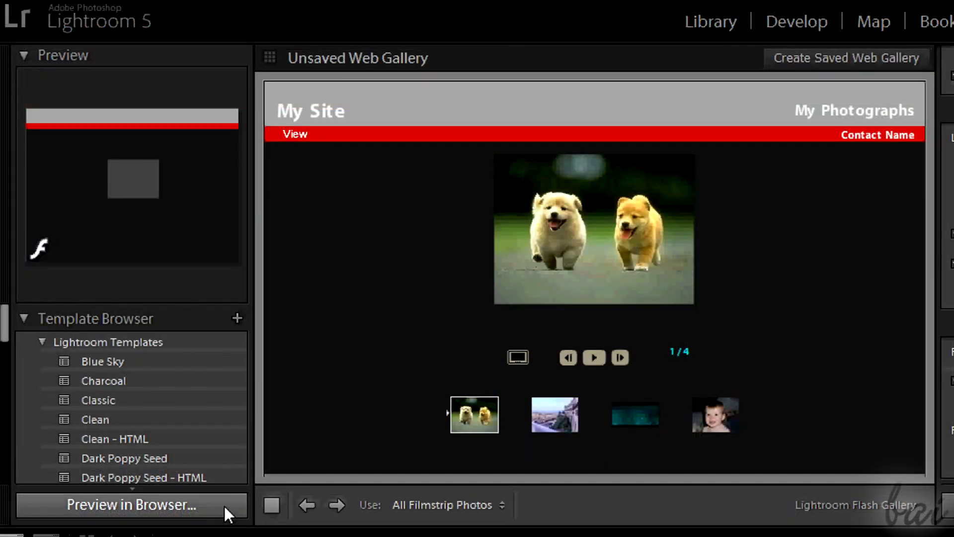
click(131, 505)
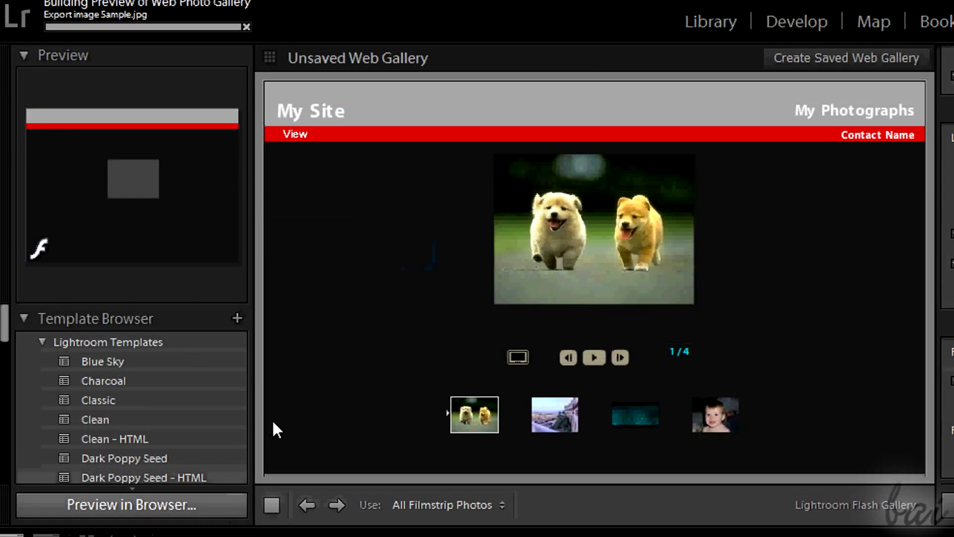
Step: View the My Site Flash gallery preview with its four thumbnails in Google Chrome
click(131, 503)
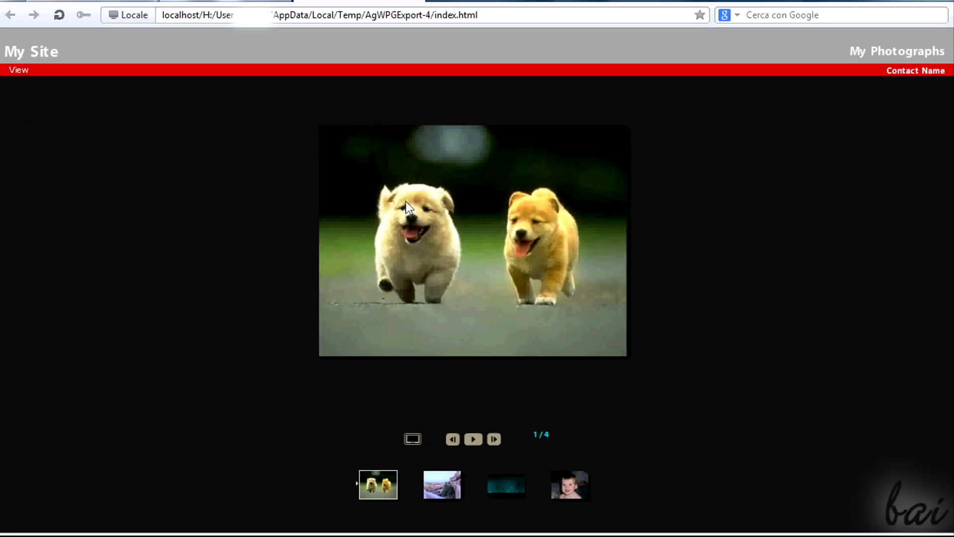
click(569, 484)
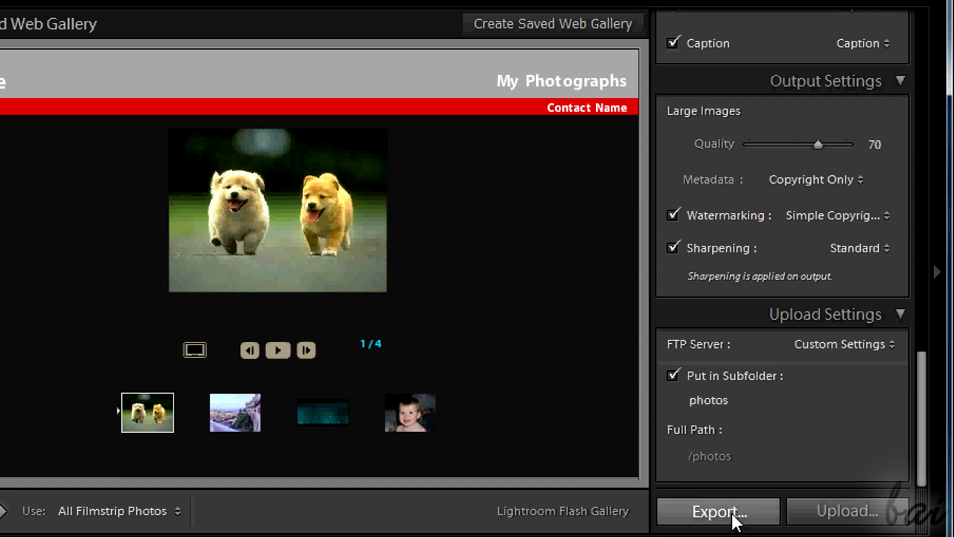
click(716, 511)
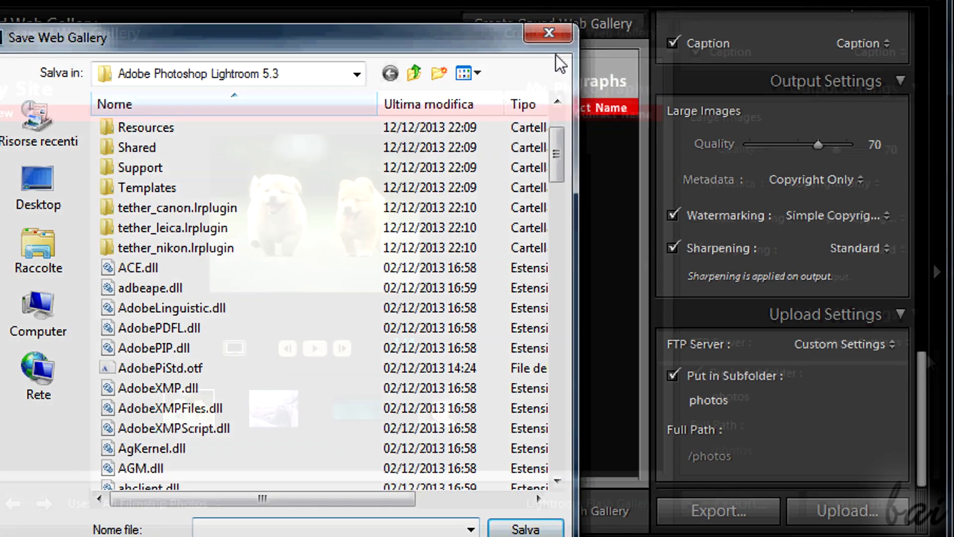
click(547, 32)
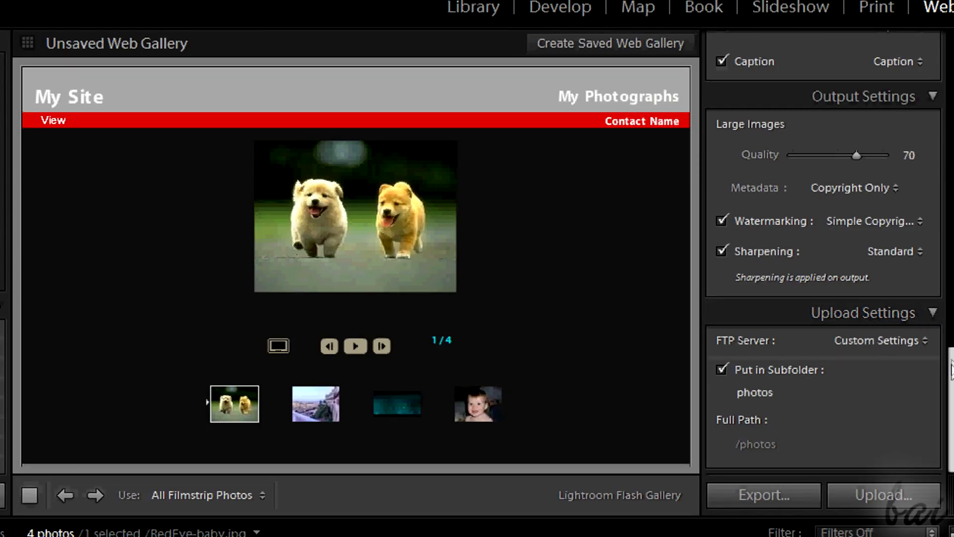
click(879, 340)
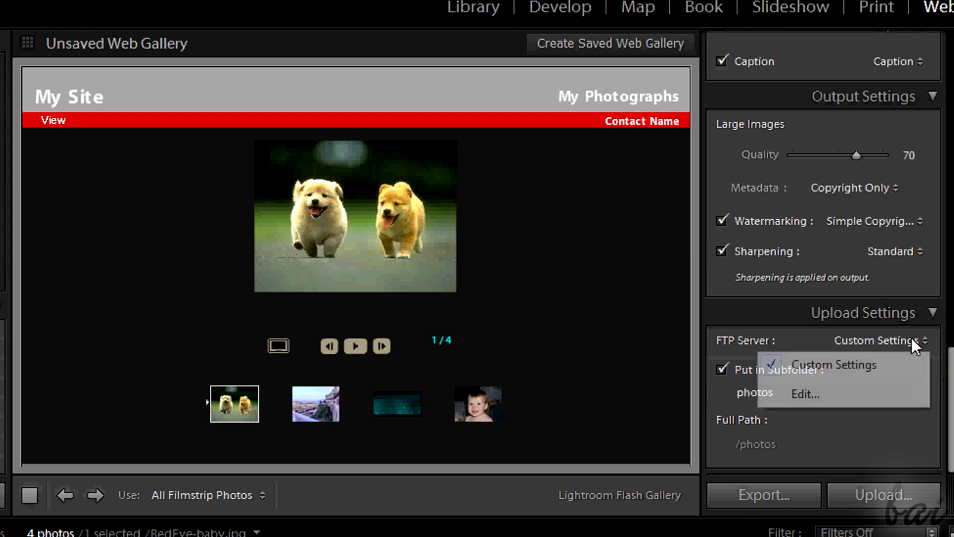
mouse_move(854, 401)
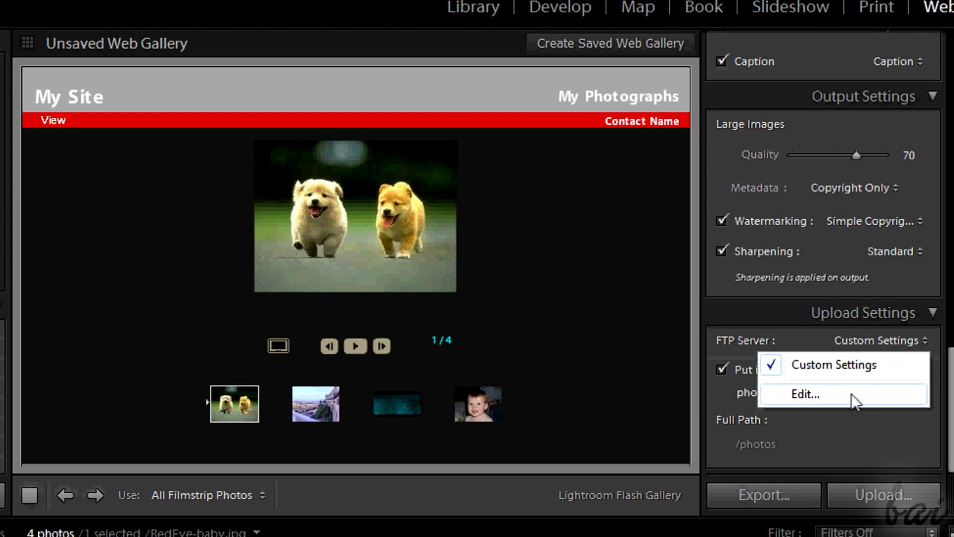
click(804, 393)
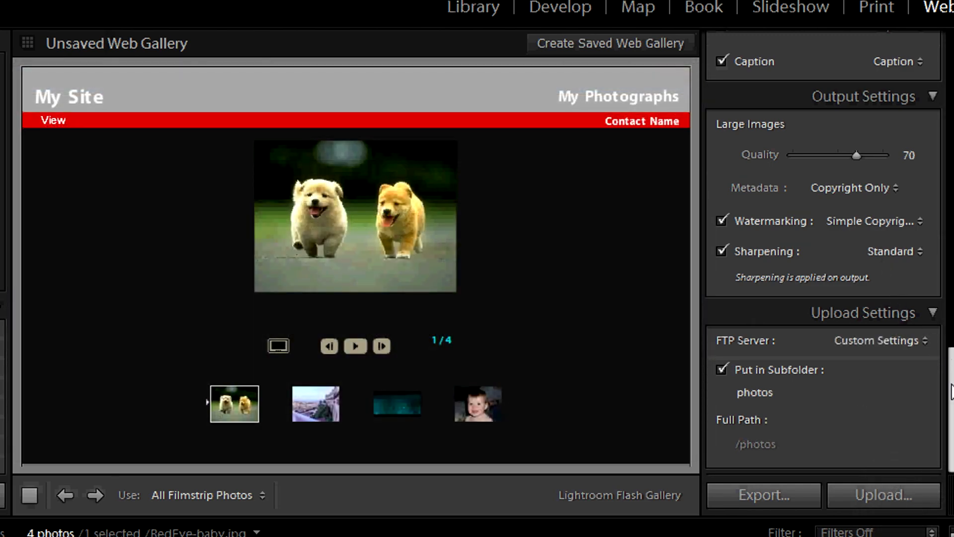
click(881, 495)
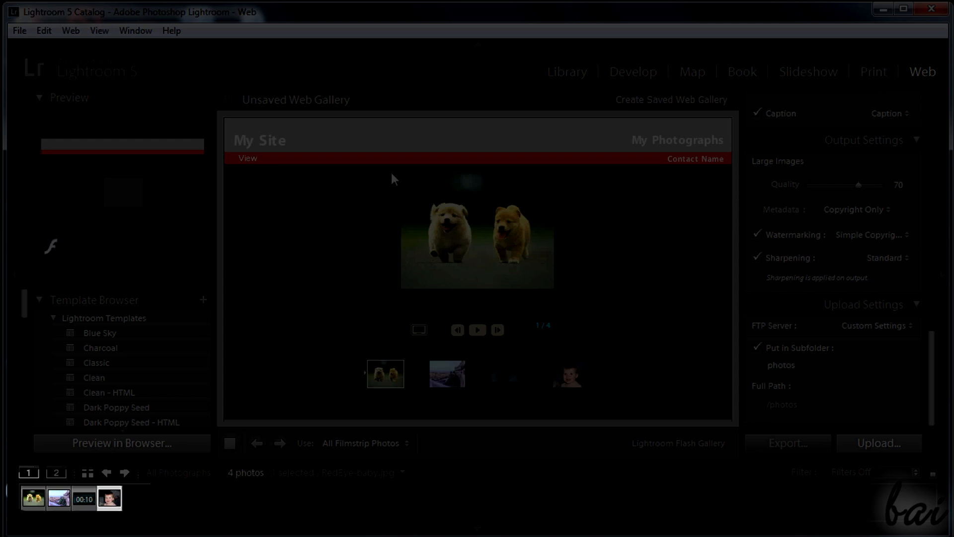
click(566, 70)
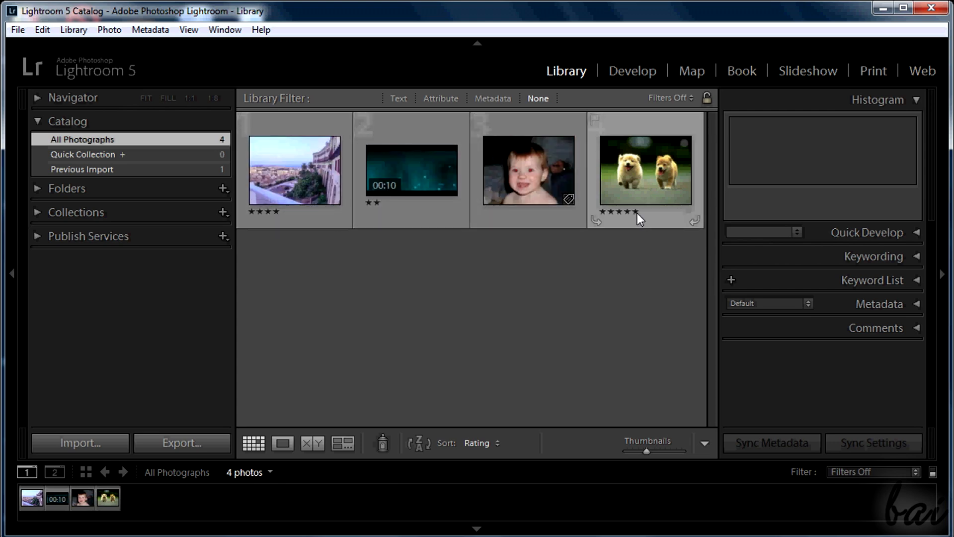
click(922, 70)
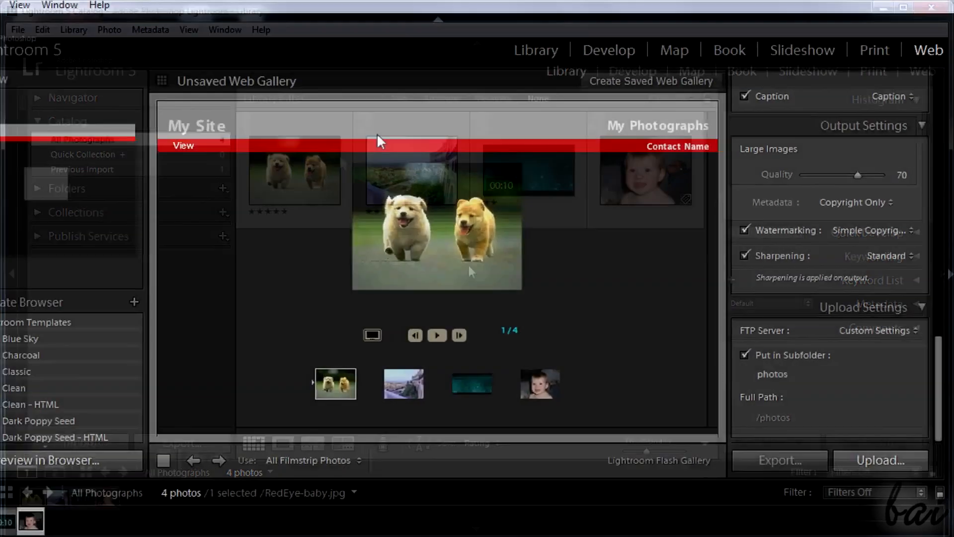